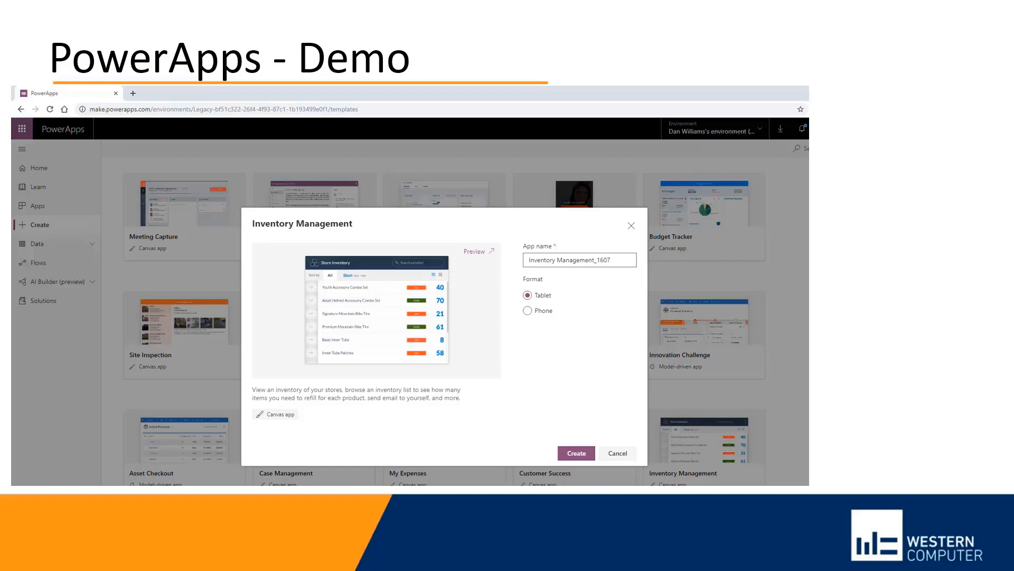
# - Show products as a grid sorted by lowest stock and open Basic Inner Tube's details
pyautogui.click(576, 453)
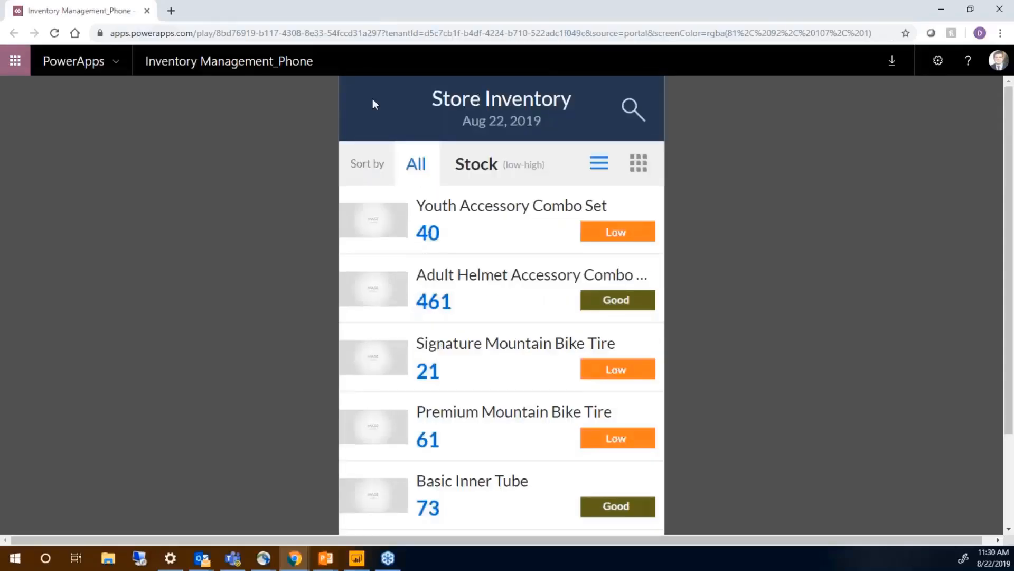
pyautogui.moveTo(386, 162)
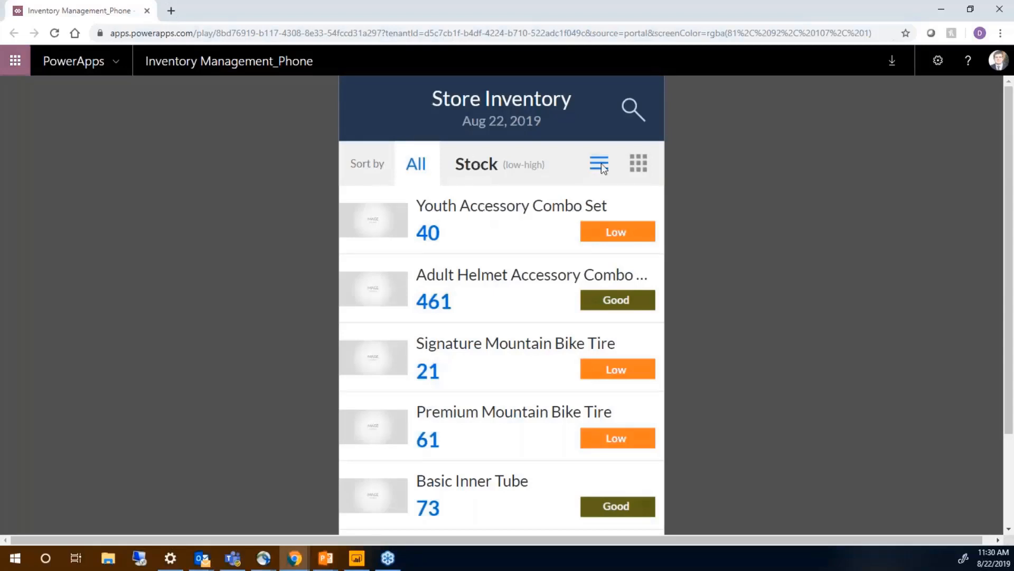
pyautogui.click(637, 163)
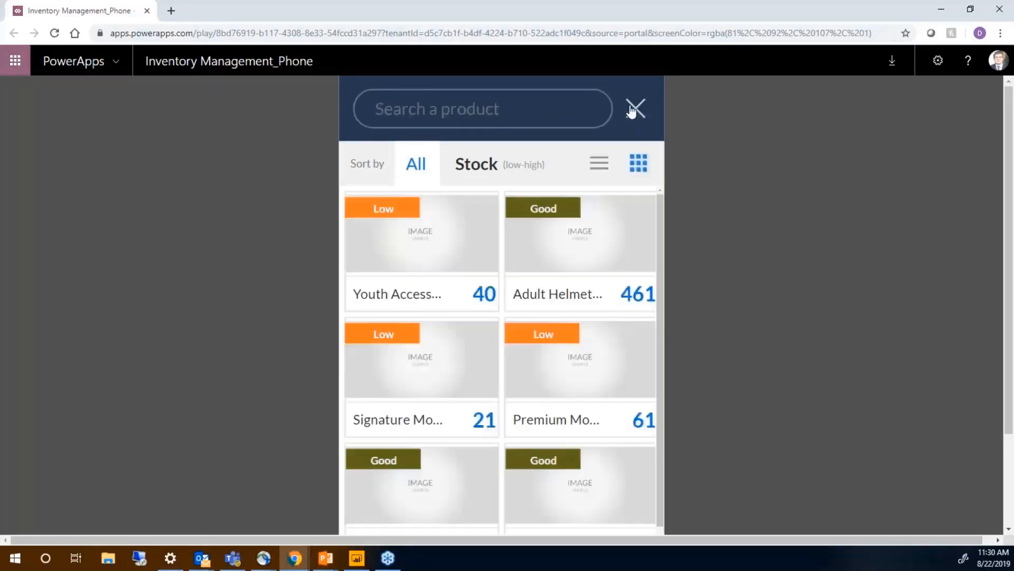
pyautogui.click(481, 107)
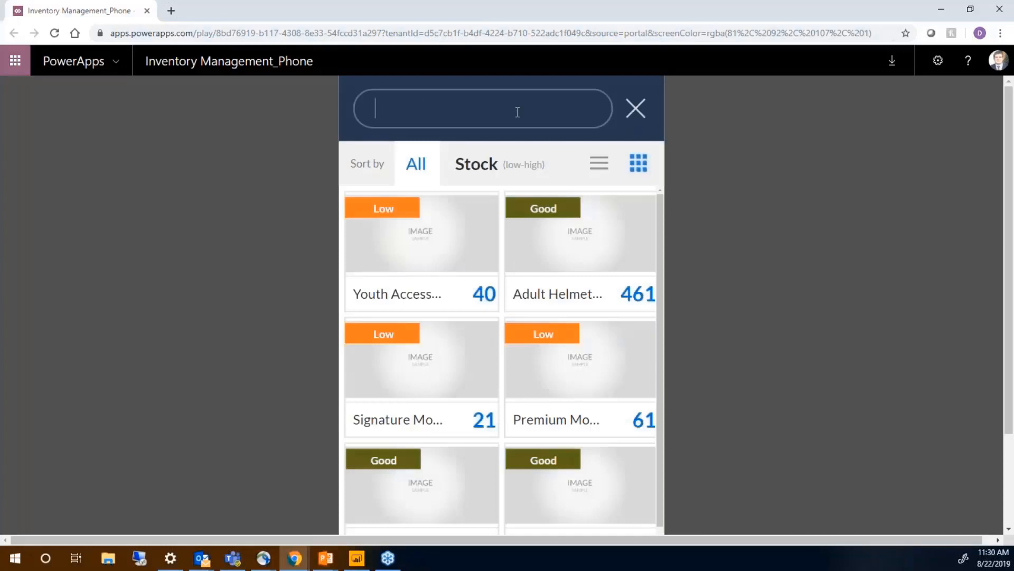
pyautogui.click(635, 108)
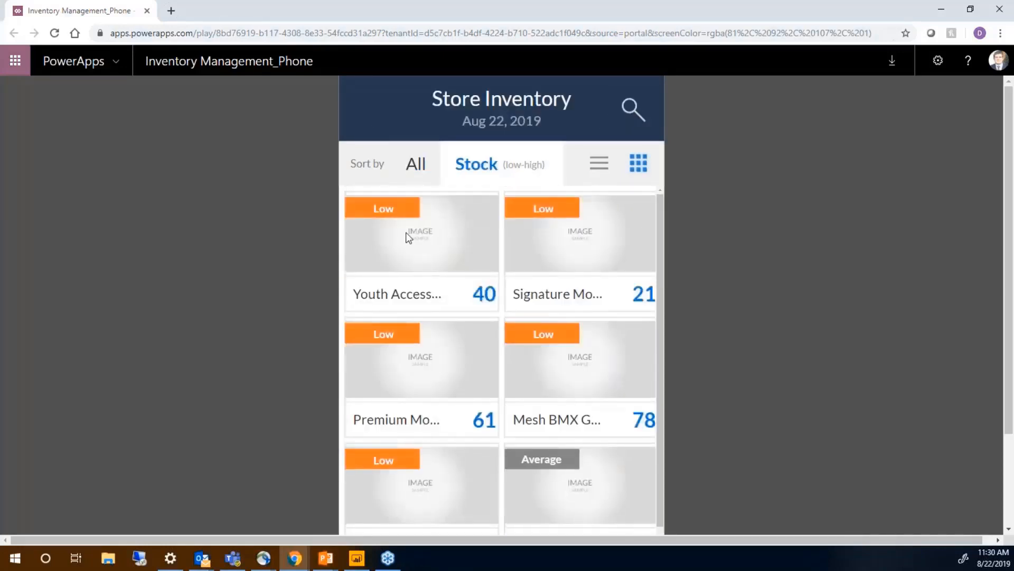
pyautogui.click(421, 233)
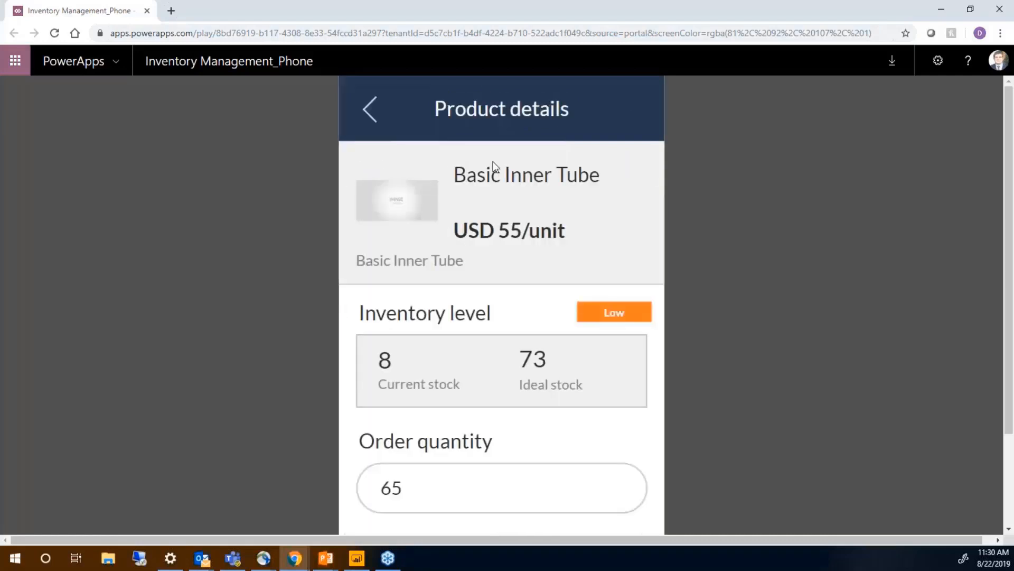
pyautogui.moveTo(406, 256)
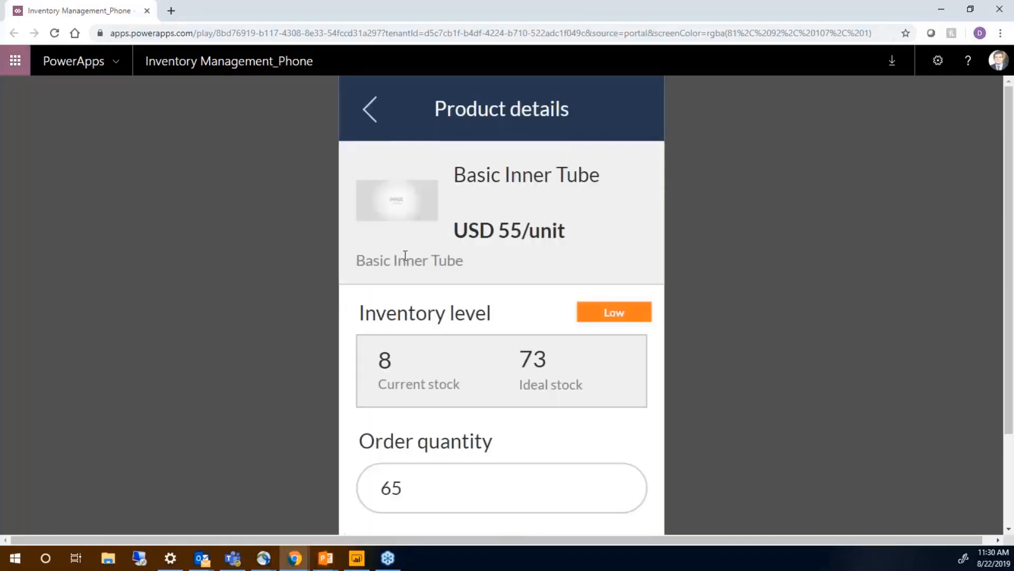
pyautogui.moveTo(539, 195)
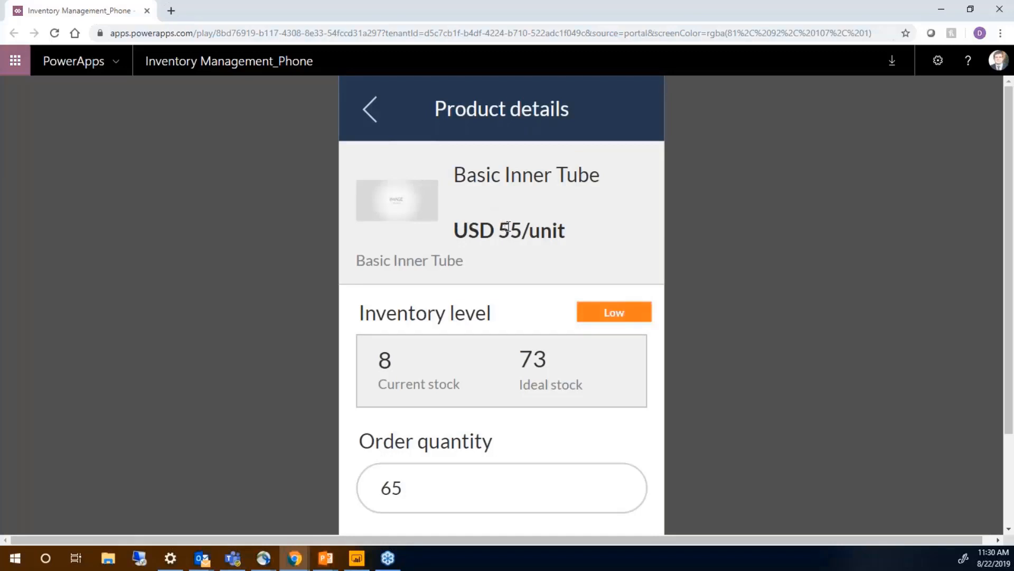
pyautogui.moveTo(396, 369)
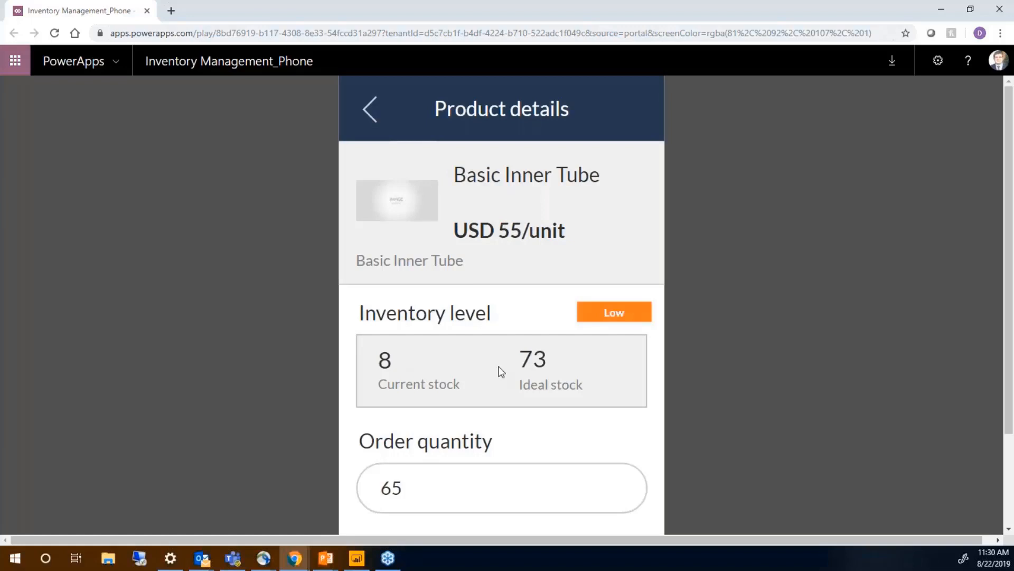
pyautogui.moveTo(568, 365)
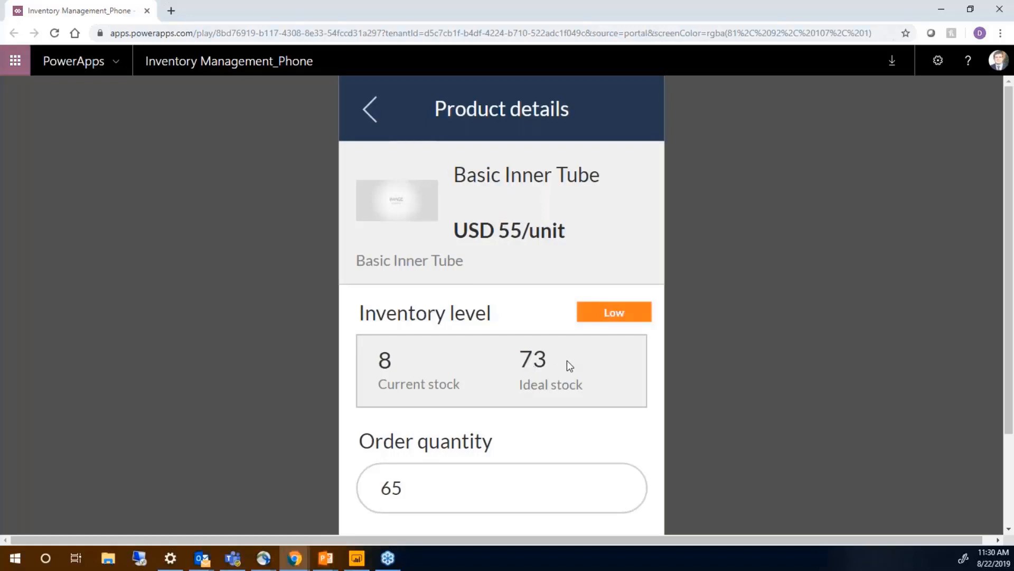
# - Change Basic Inner Tube's order quantity from 65 to 50 and place the restock order
pyautogui.scroll(-3)
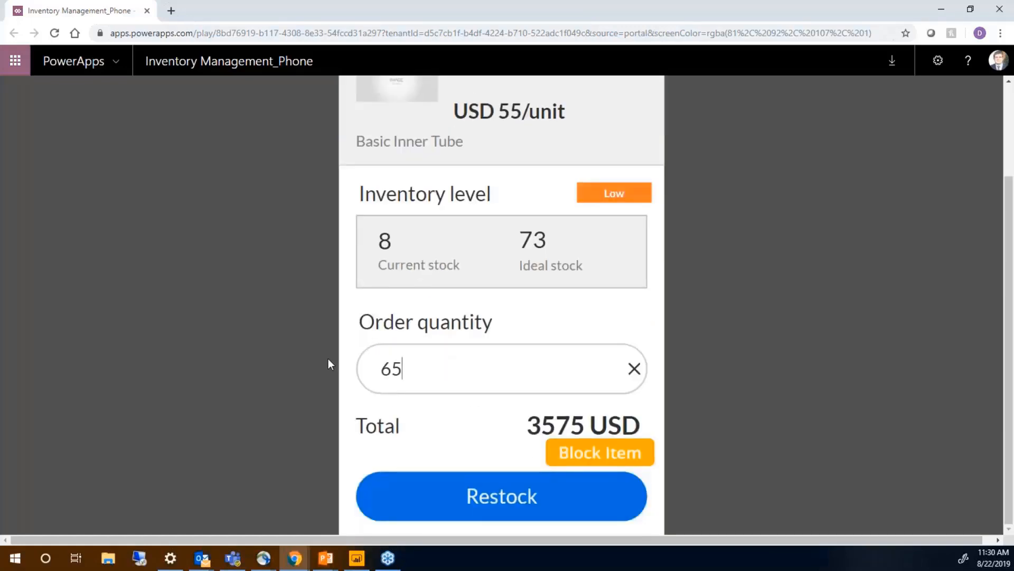
pyautogui.doubleClick(389, 368)
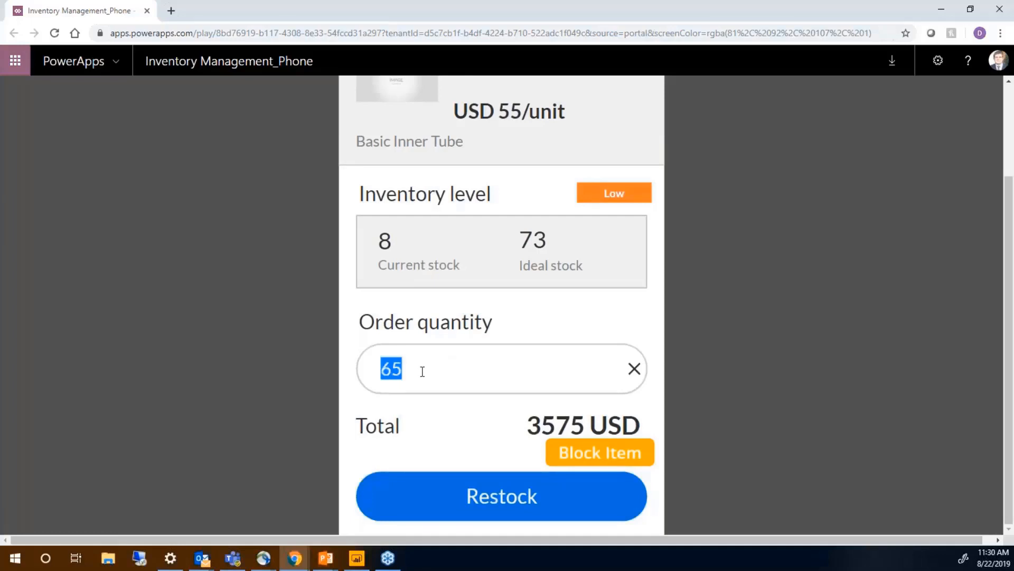
pyautogui.write('50')
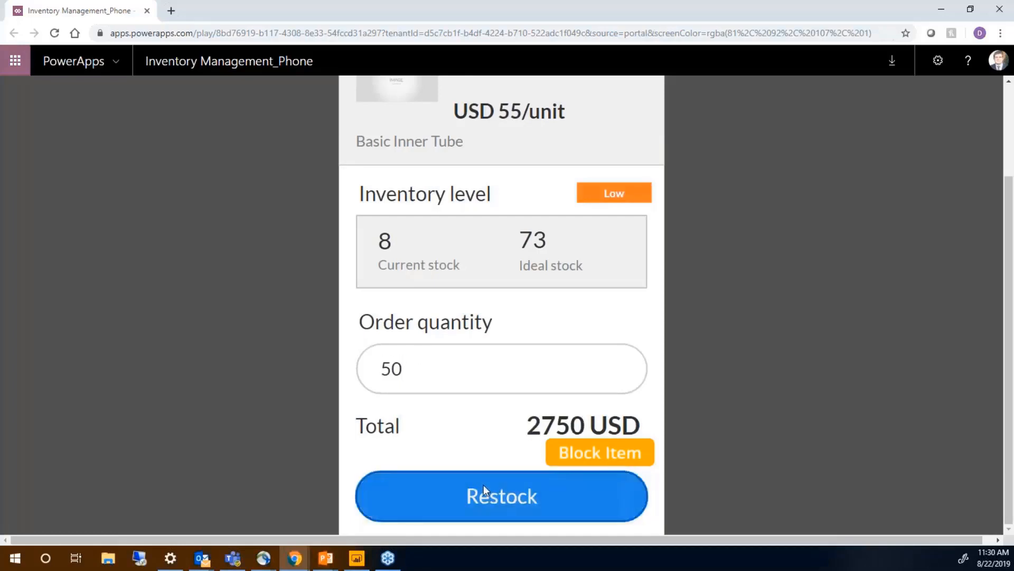
pyautogui.click(502, 496)
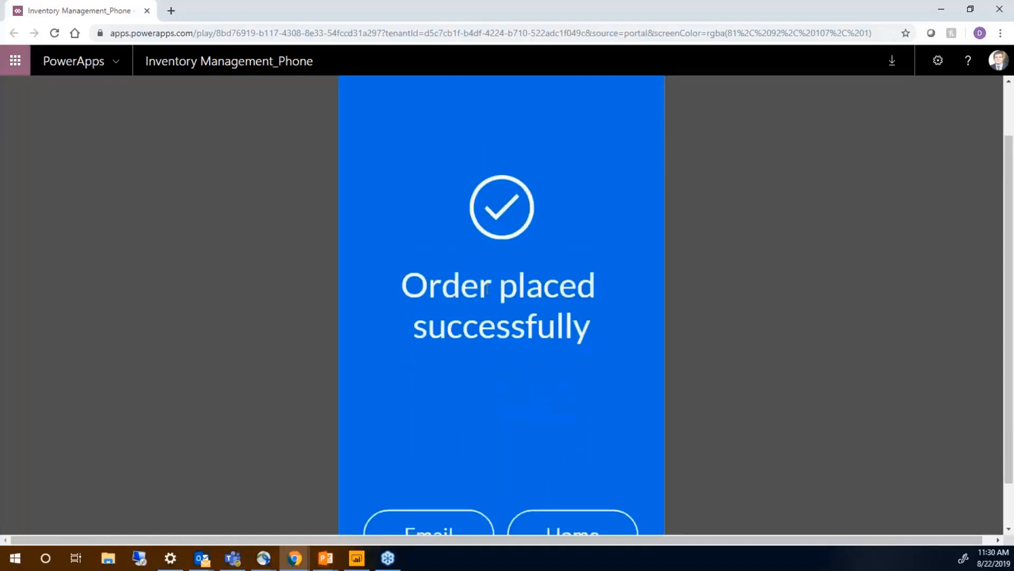
pyautogui.scroll(3)
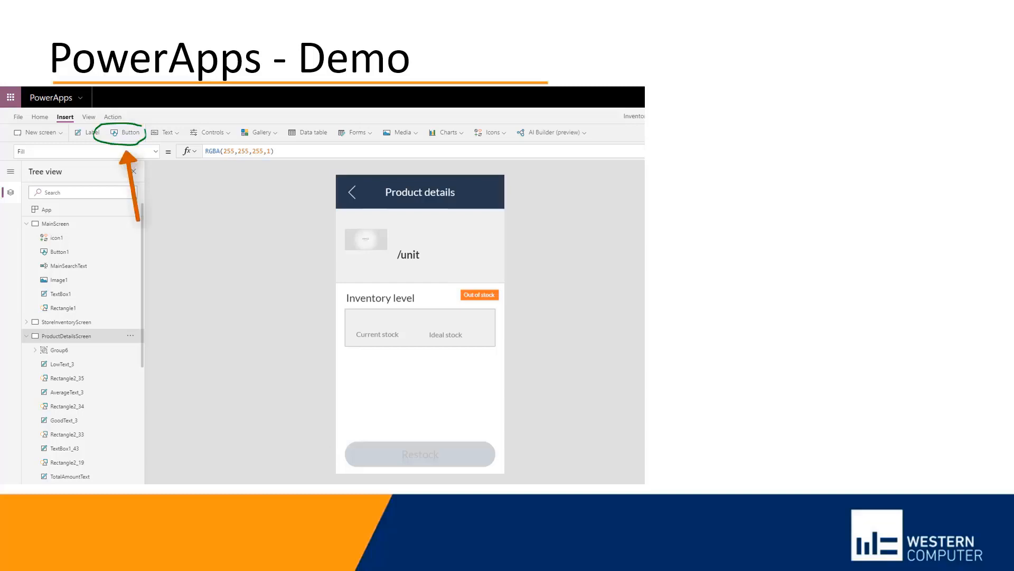
pyautogui.click(130, 132)
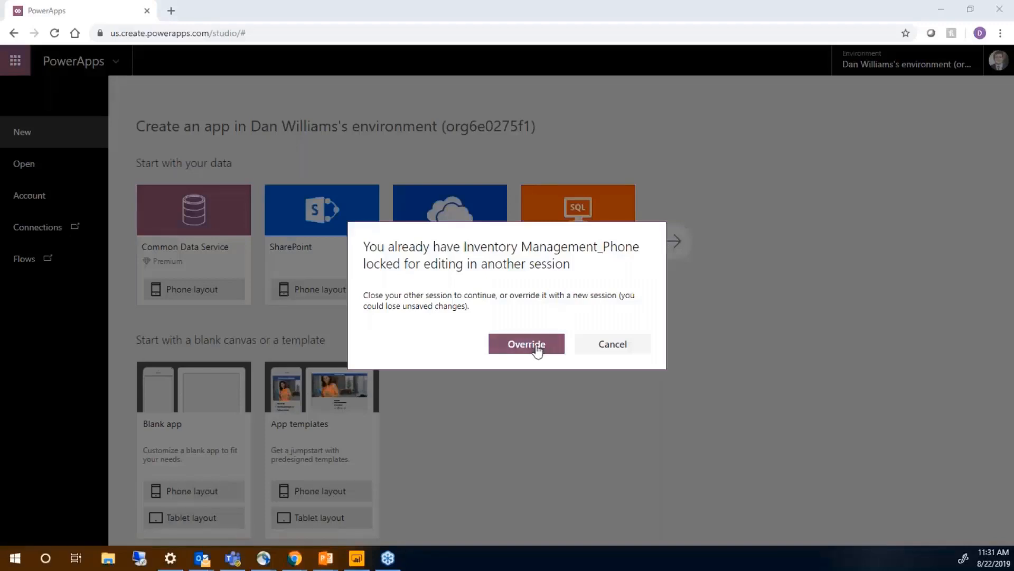
# - Override the app locked in another session and skip the Studio welcome dialog
pyautogui.click(526, 343)
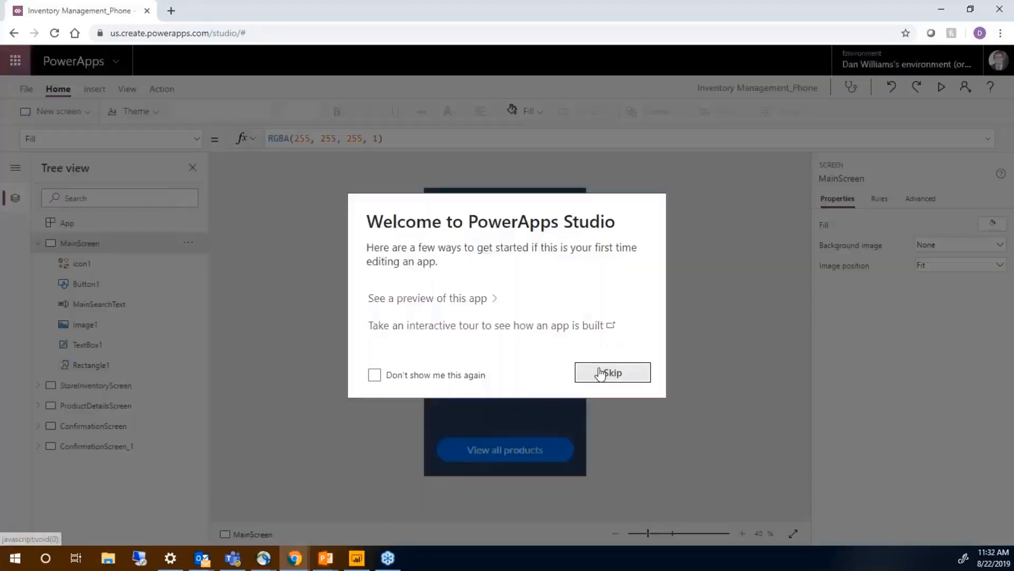
pyautogui.click(611, 372)
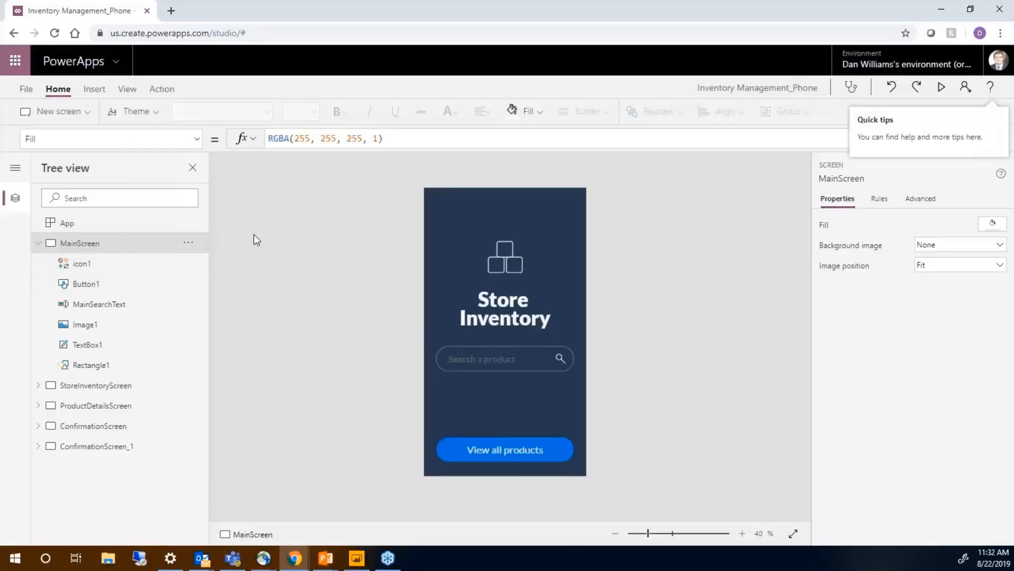
pyautogui.moveTo(95, 386)
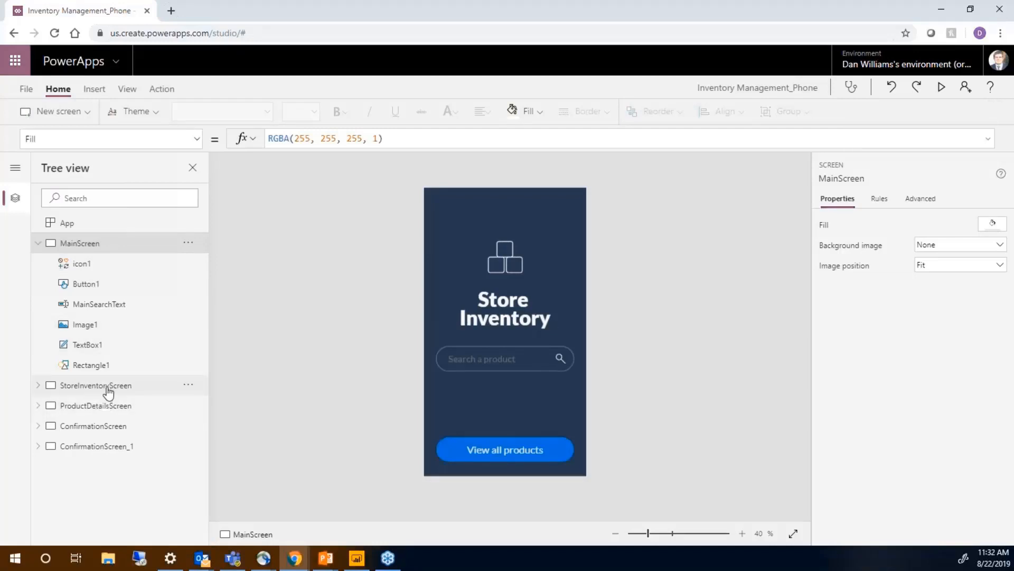
# - Browse StoreInventoryScreen, then display ProductDetailsScreen with its orange Block Item button
pyautogui.click(94, 385)
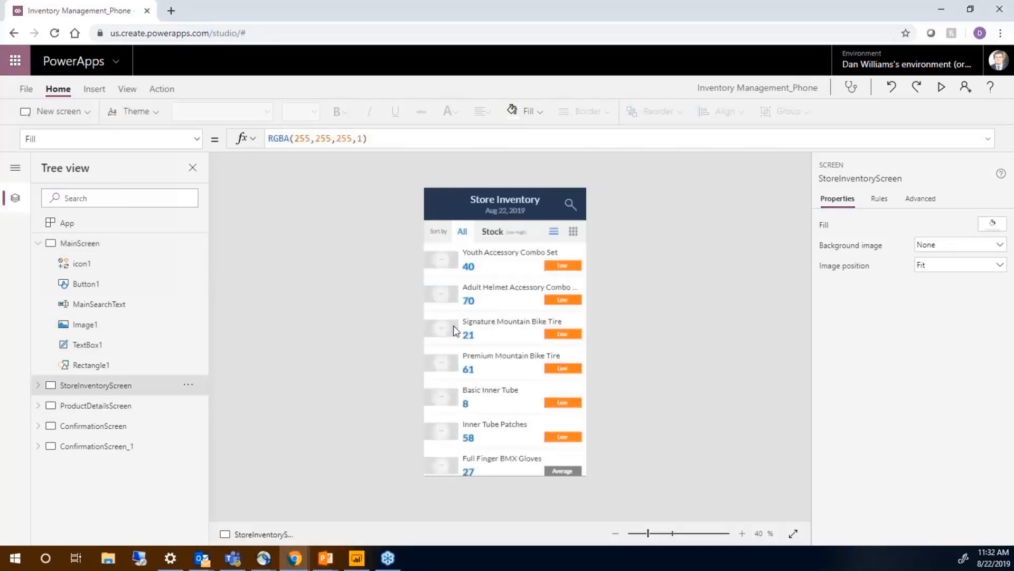
pyautogui.moveTo(87, 405)
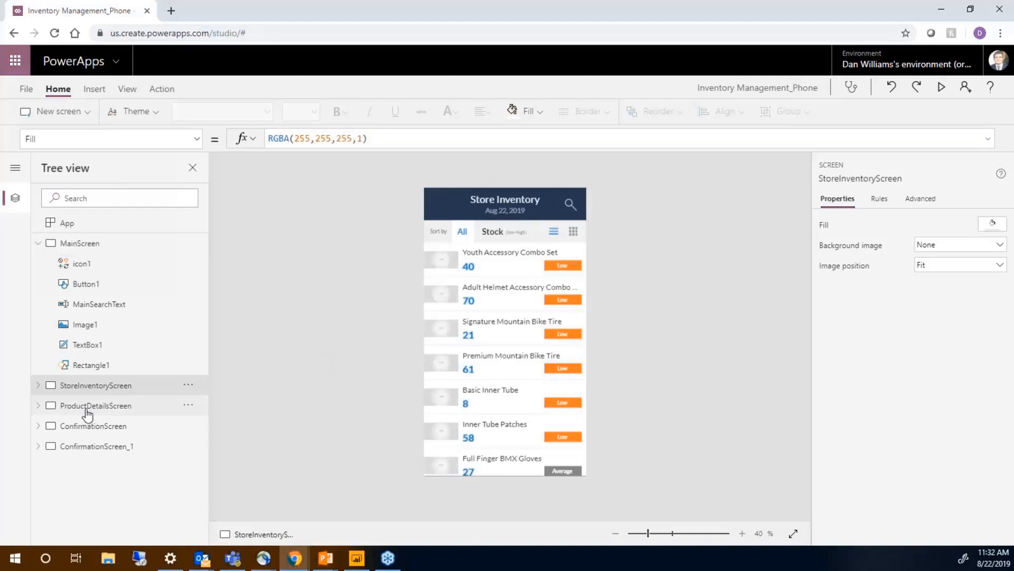
pyautogui.click(95, 405)
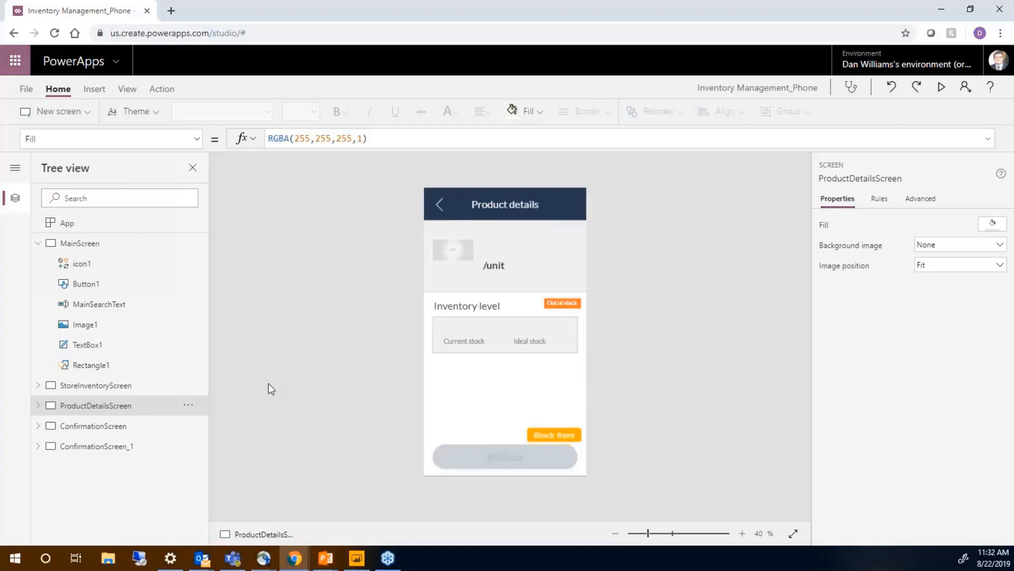
pyautogui.moveTo(553, 435)
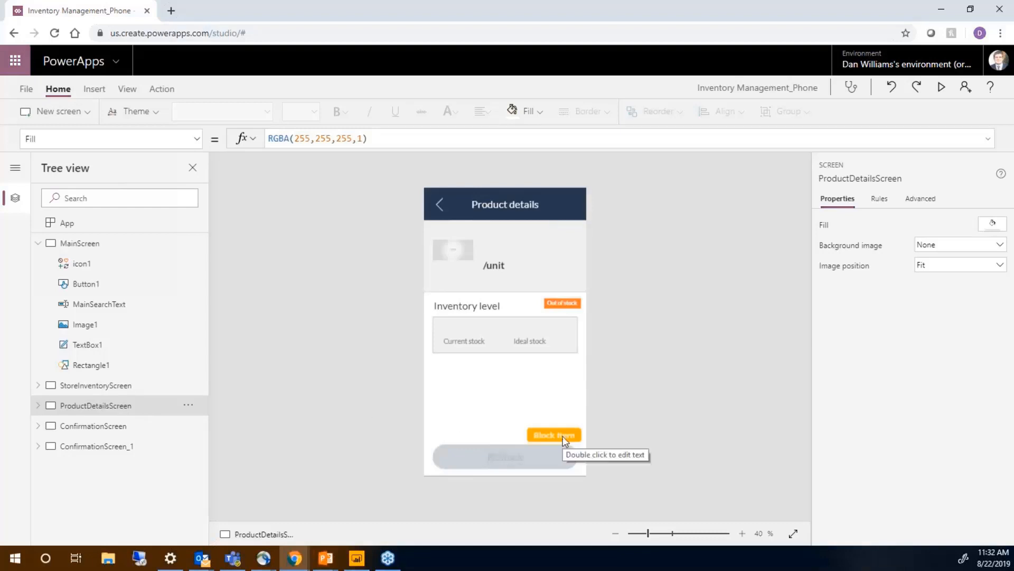
# - Inspect Block Item's OnSelect formula, then display ConfirmationScreen's 'Order placed successfully' message
pyautogui.click(553, 434)
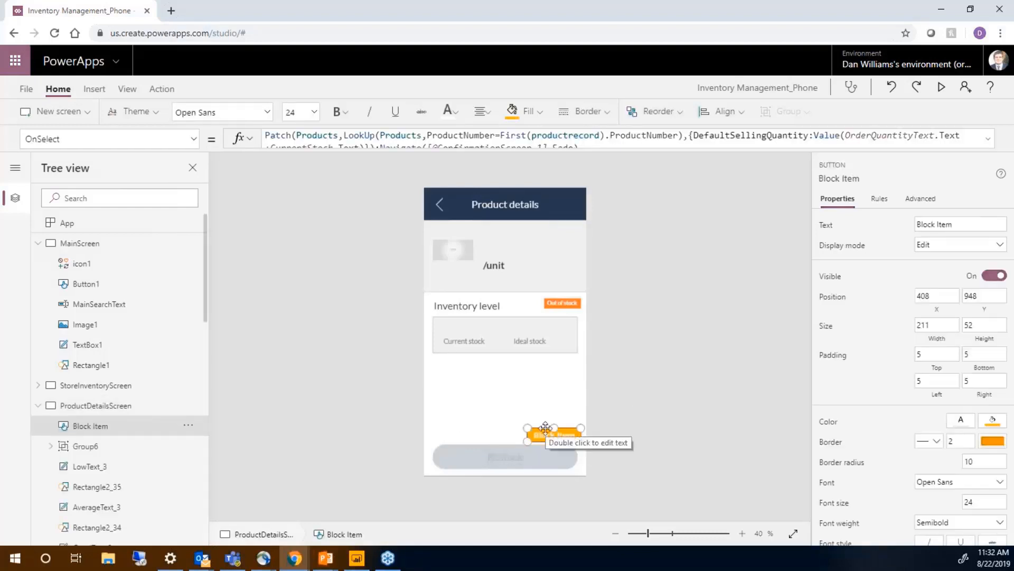
pyautogui.moveTo(29, 411)
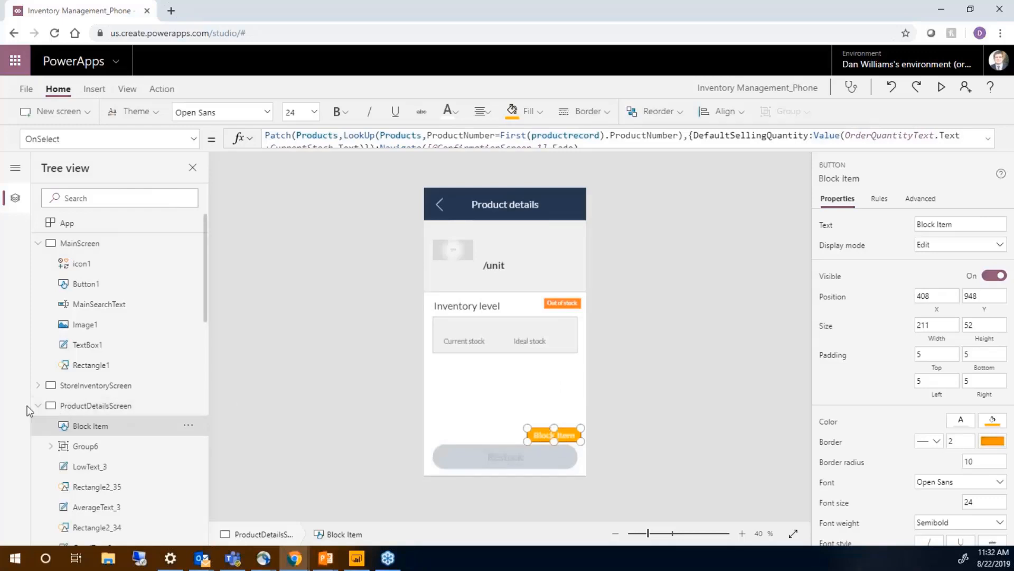
pyautogui.click(39, 406)
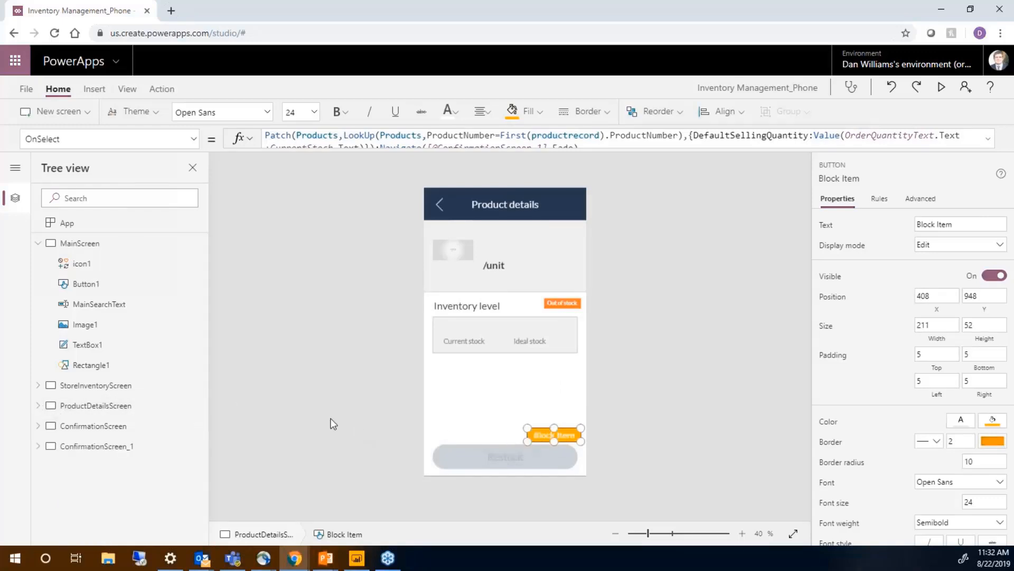
pyautogui.click(94, 405)
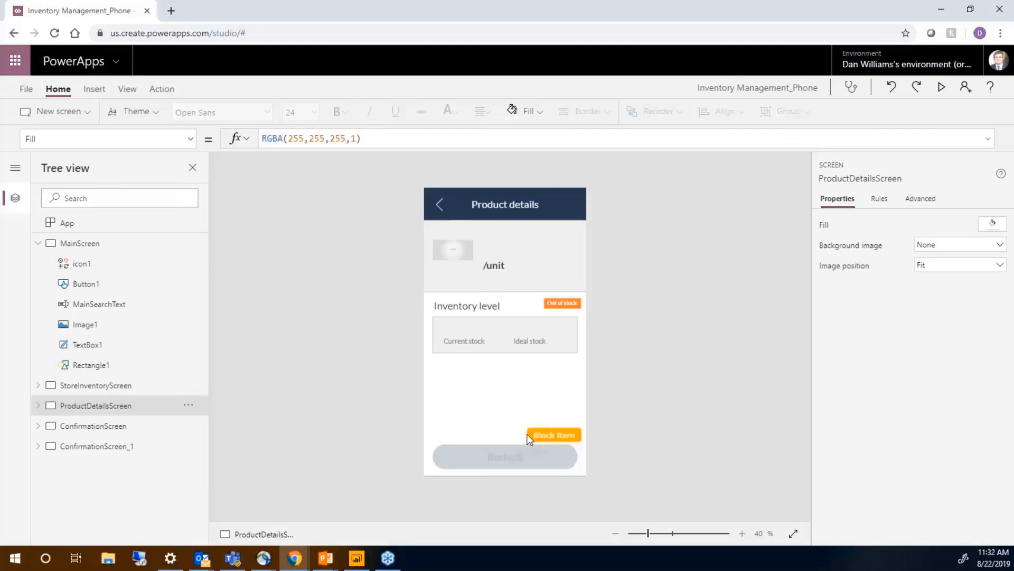
pyautogui.moveTo(614, 514)
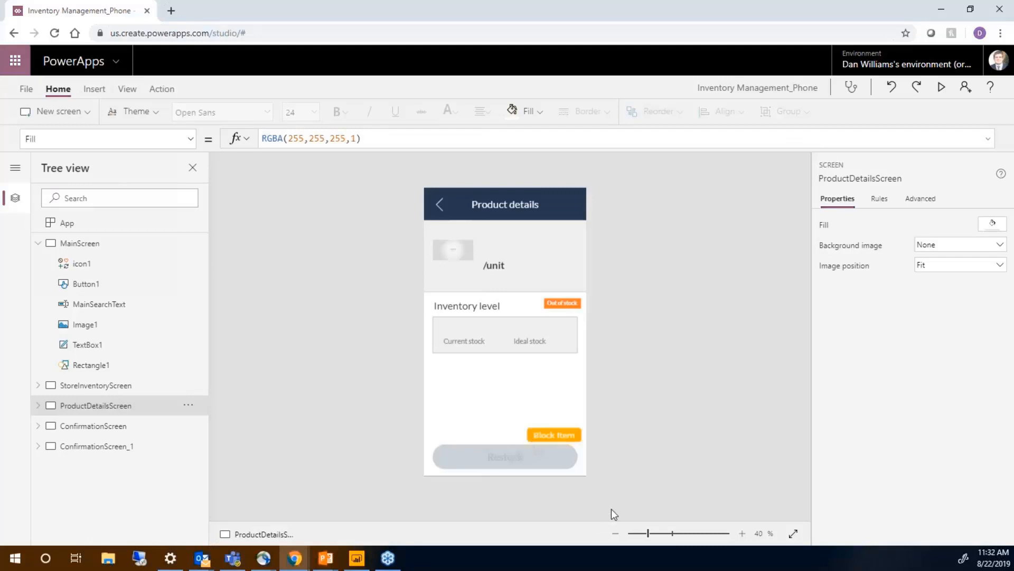
pyautogui.moveTo(396, 421)
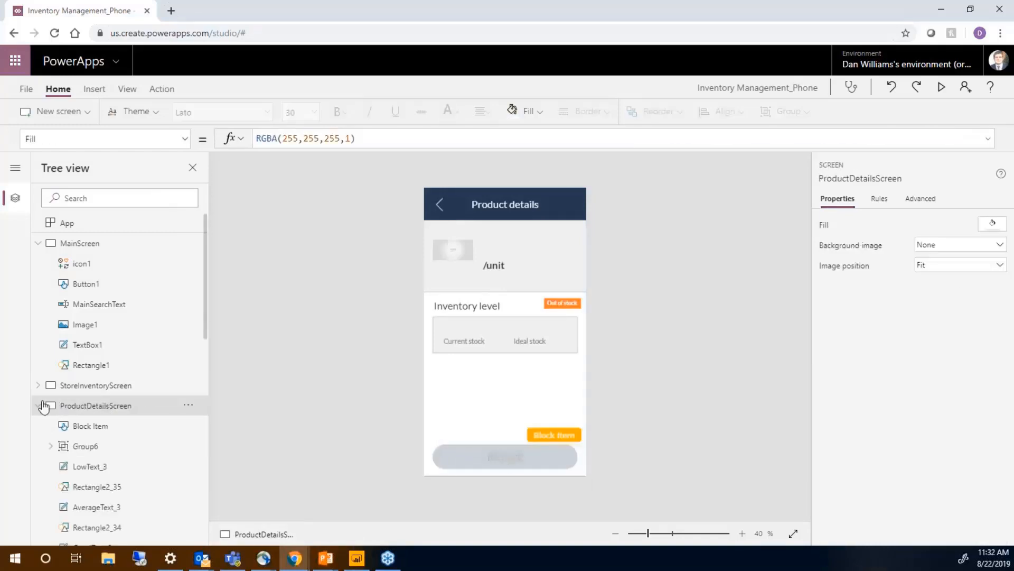
pyautogui.click(92, 425)
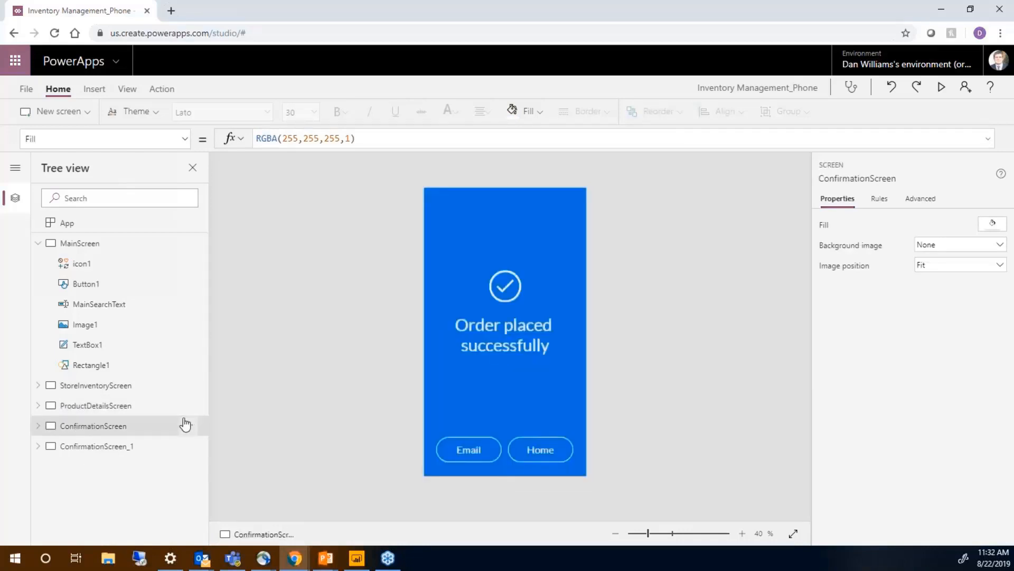
pyautogui.moveTo(308, 438)
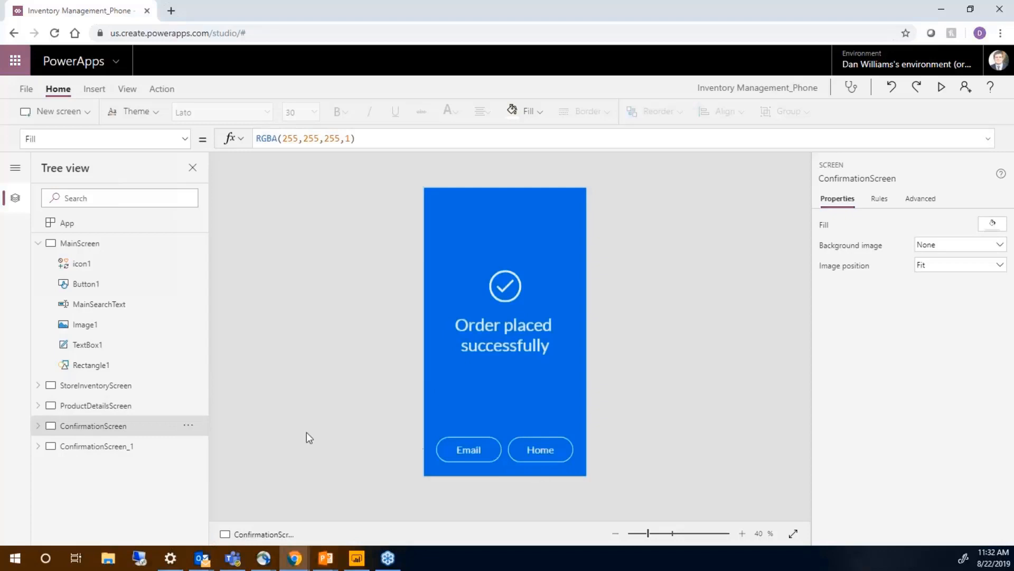
# - Display ConfirmationScreen_1, the orange 'Item Blocked for Sales' screen, on the canvas
pyautogui.click(96, 446)
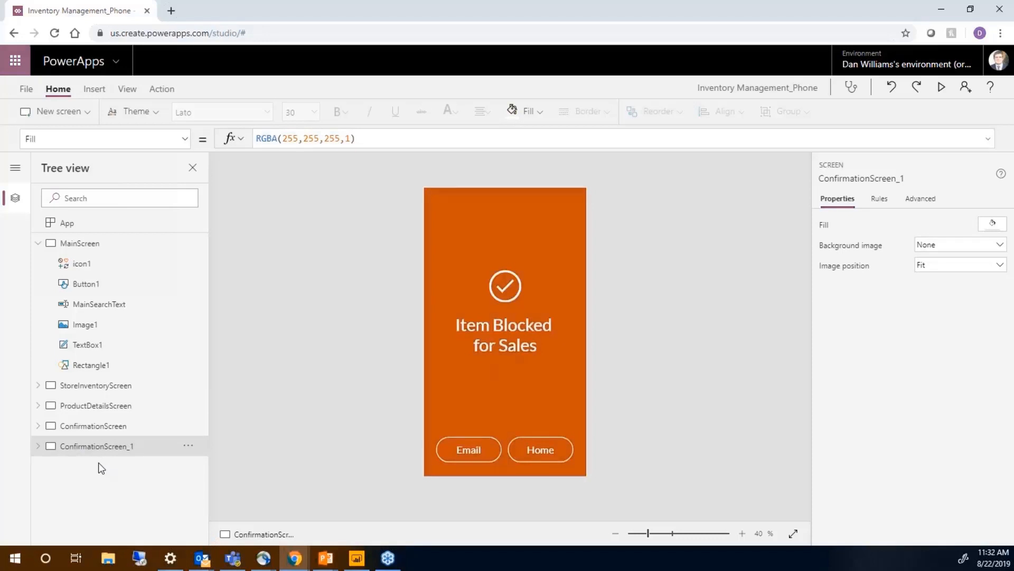
# - Insert a new Button2 on ProductDetailsScreen, then select the Block Item button
pyautogui.click(95, 406)
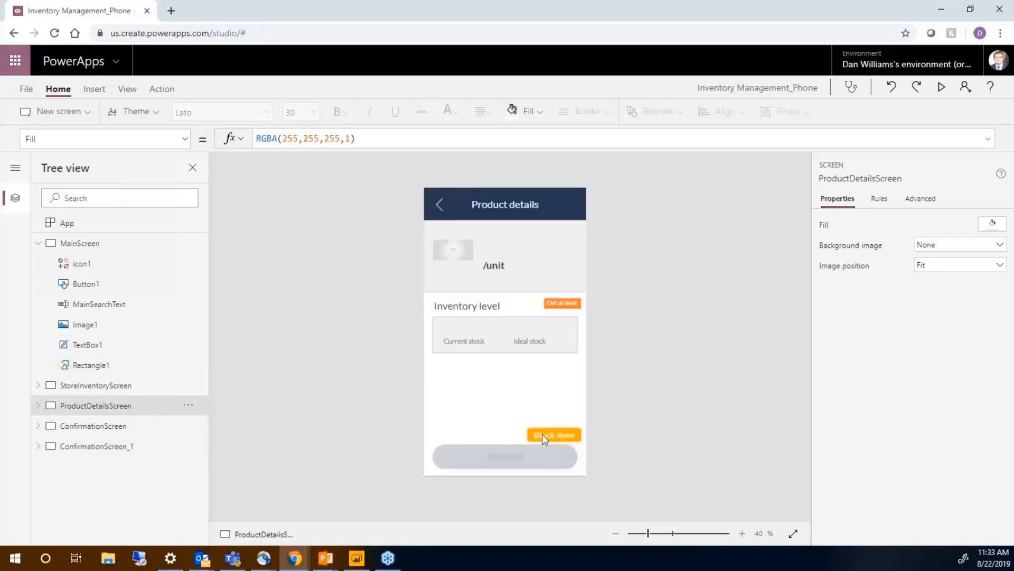
pyautogui.click(94, 89)
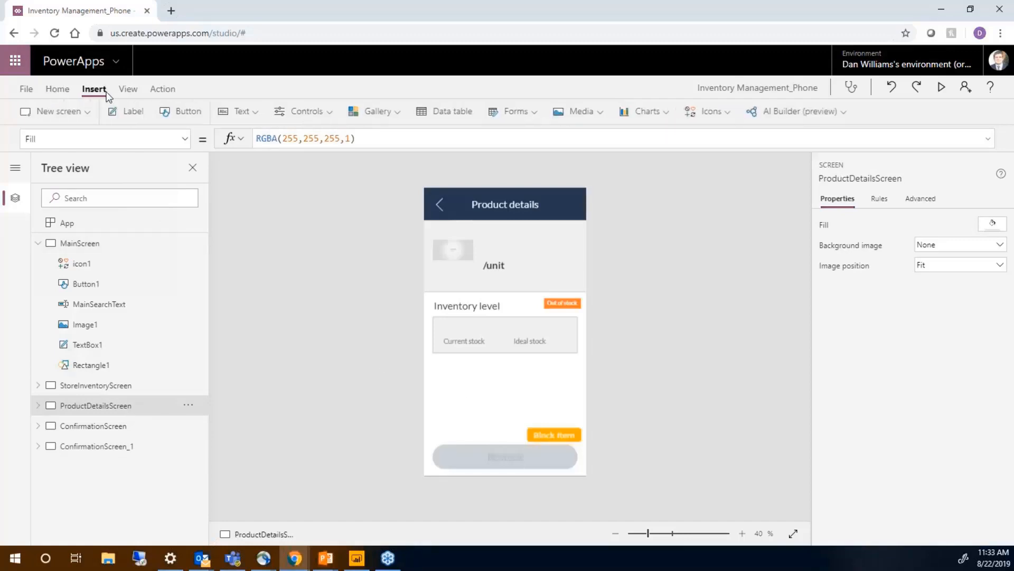
pyautogui.click(186, 111)
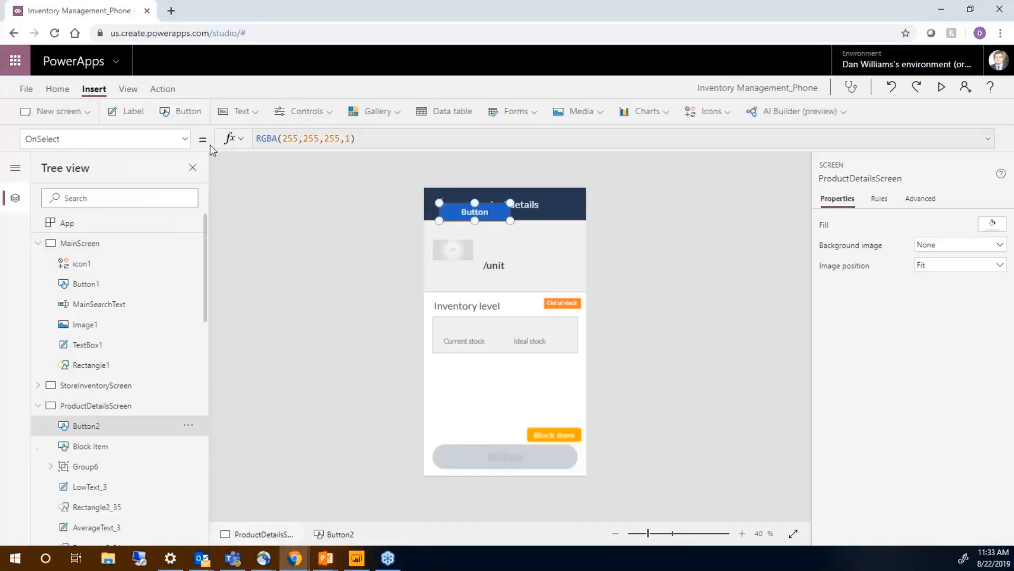
pyautogui.click(474, 211)
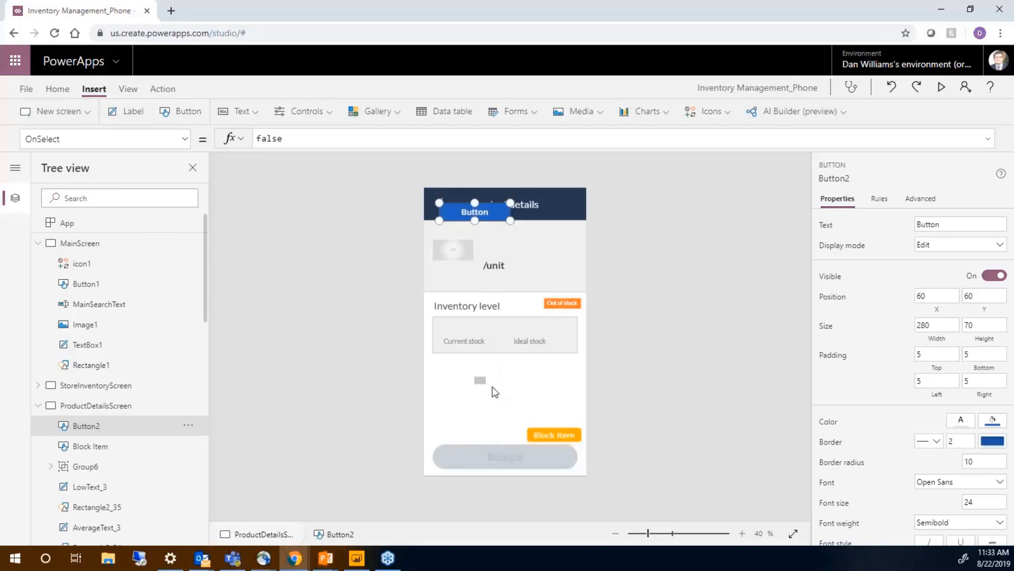
pyautogui.click(553, 434)
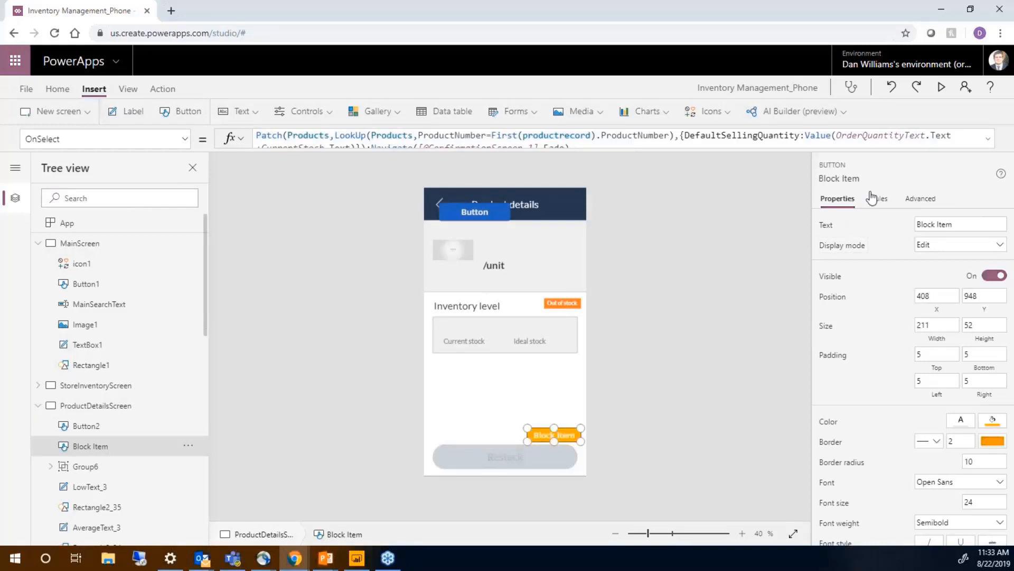
# - Compare Restock's OnSelect (ConfirmationScreen) with Block Item's (ConfirmationScreen_1) in Advanced properties
pyautogui.click(920, 199)
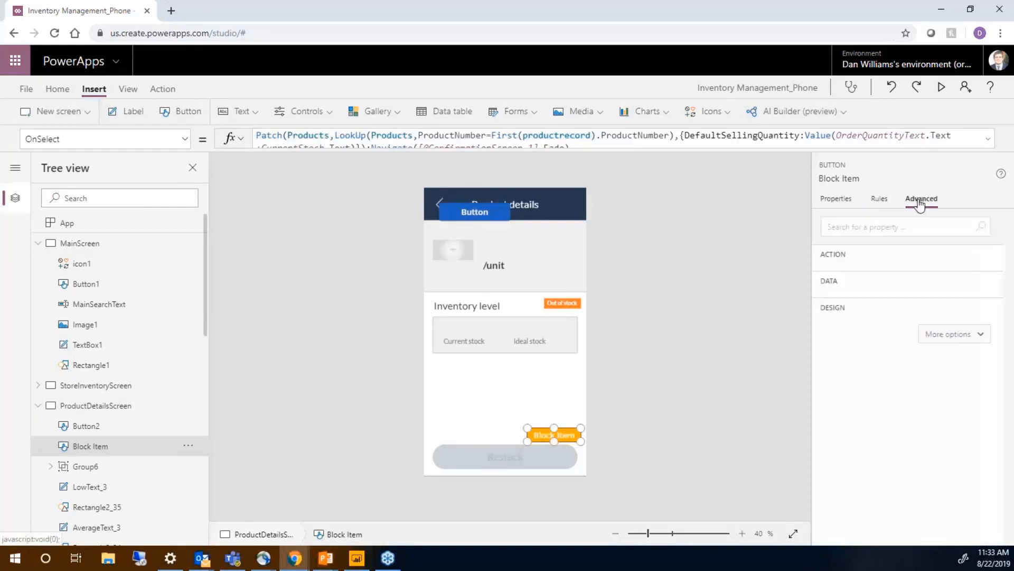
pyautogui.click(920, 199)
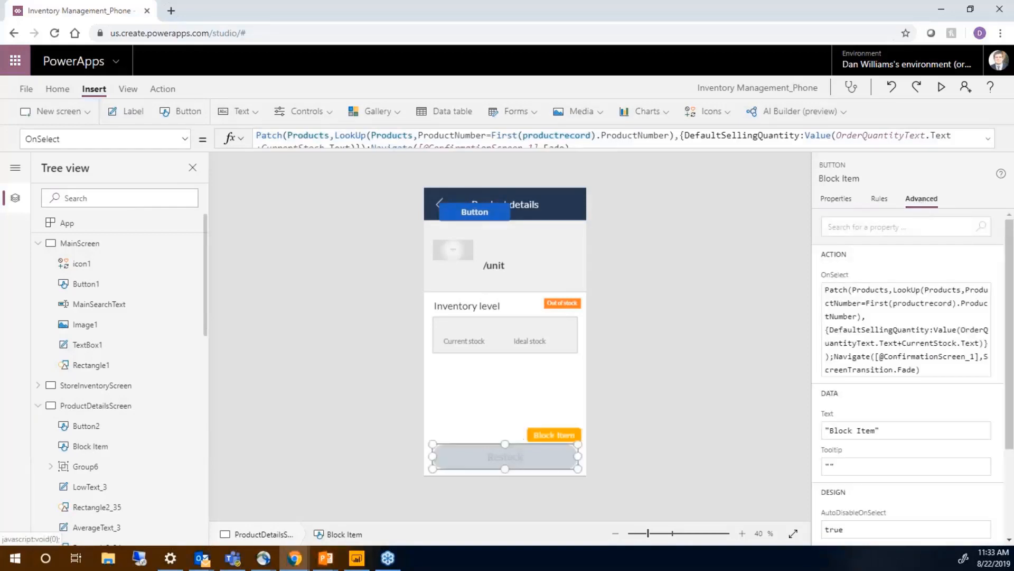
pyautogui.click(505, 456)
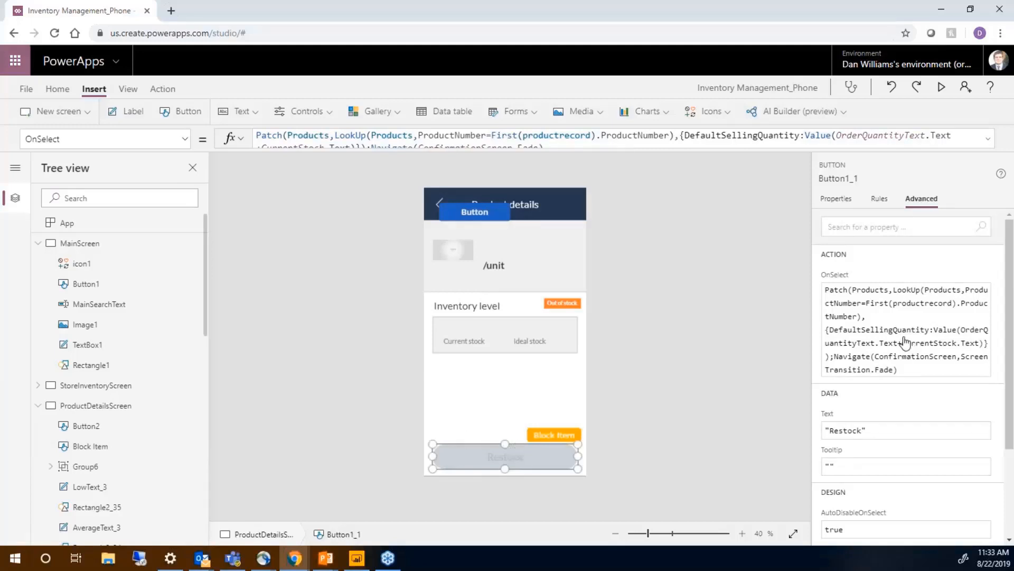
pyautogui.click(95, 405)
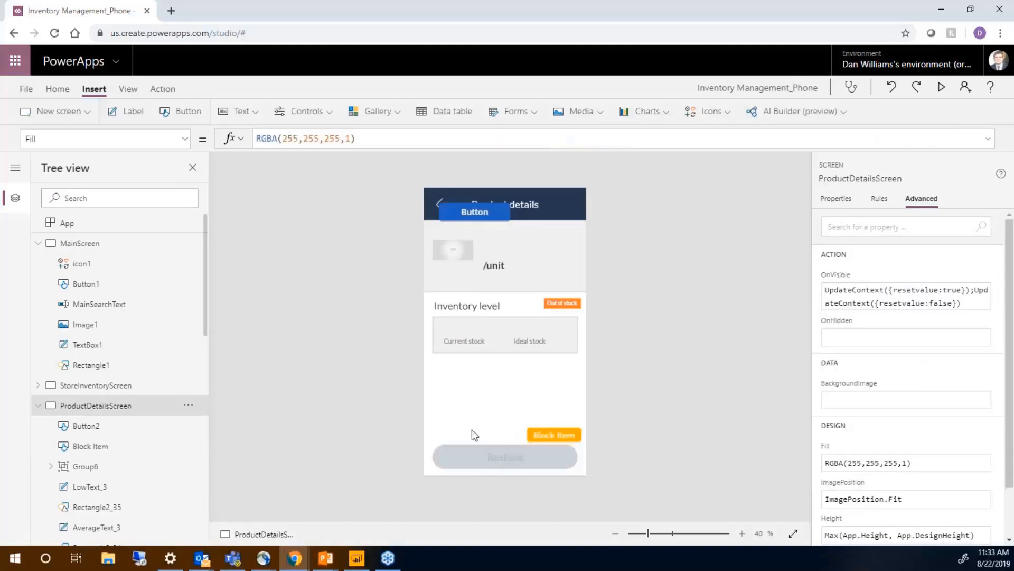
pyautogui.click(38, 406)
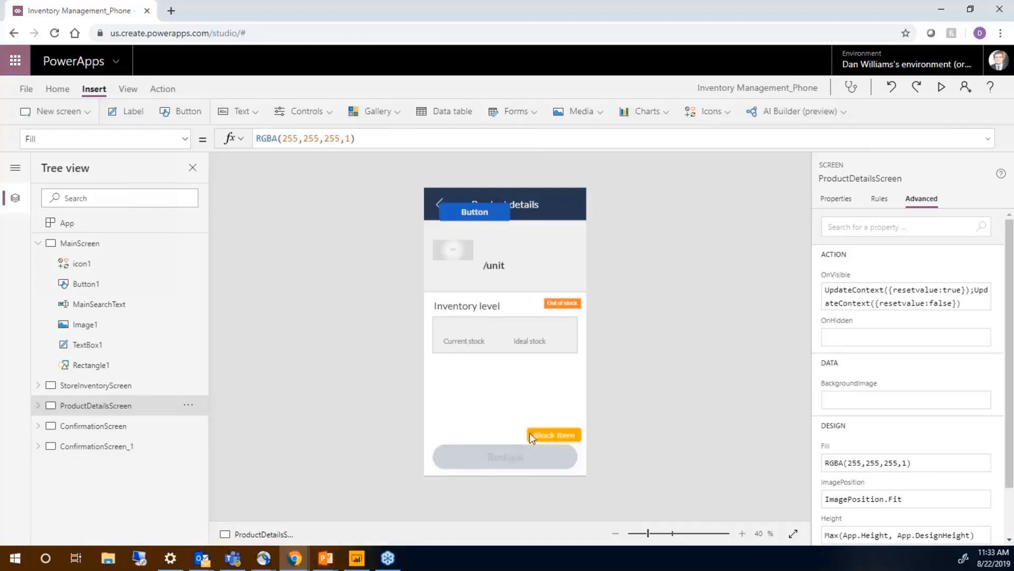
pyautogui.click(553, 434)
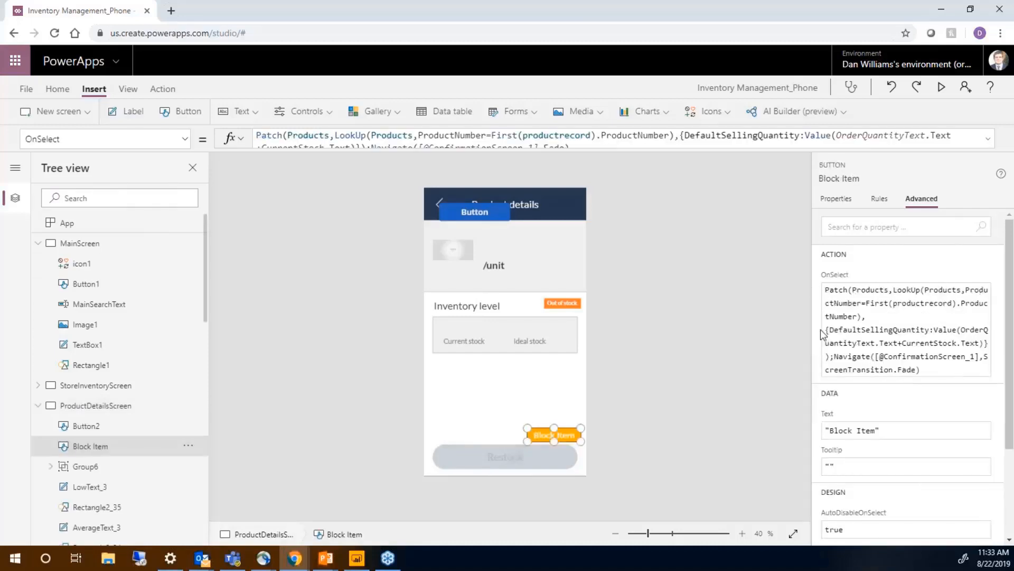
pyautogui.scroll(-3)
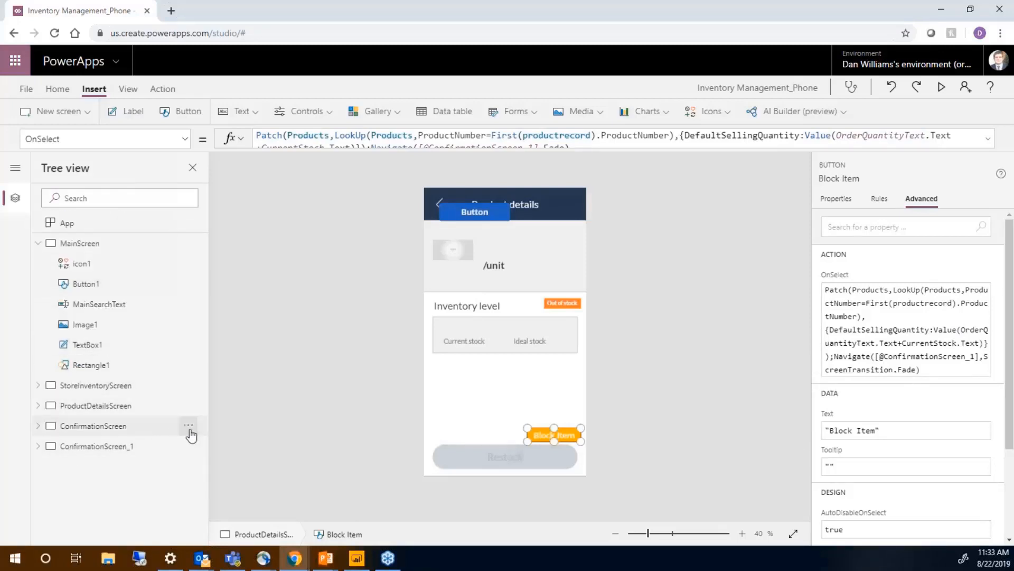
# - Duplicate ConfirmationScreen as ConfirmationScreen_2 and display the orange ConfirmationScreen_1
pyautogui.click(93, 425)
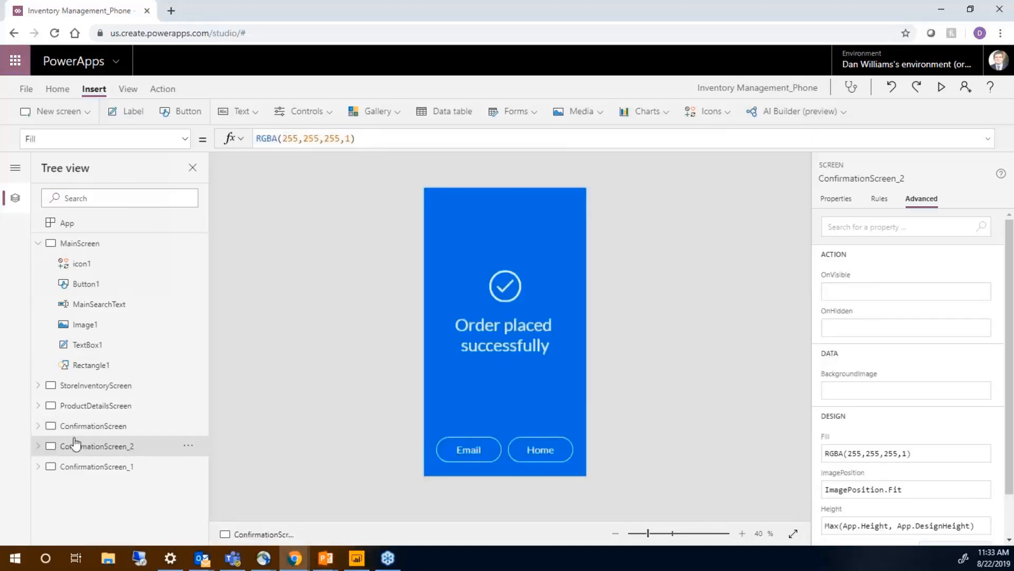
pyautogui.click(98, 466)
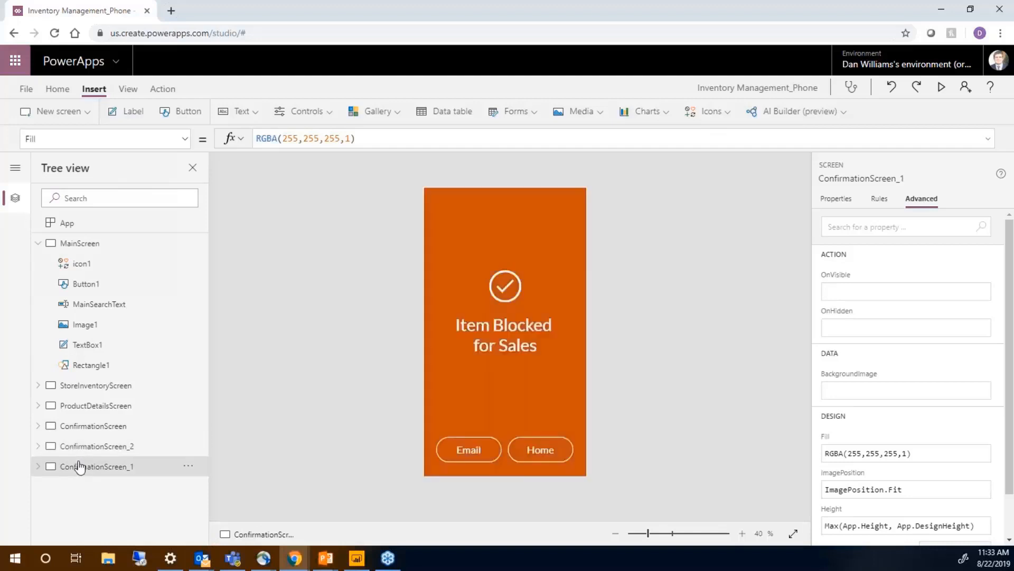
pyautogui.moveTo(92, 446)
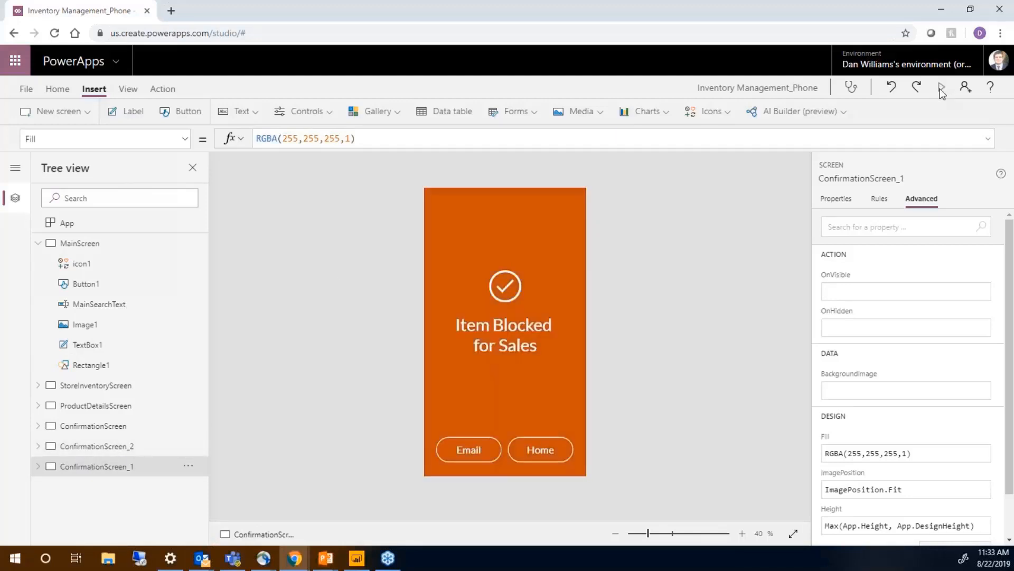
# - Preview the app, go Home from the confirmation screen, and close the preview
pyautogui.click(941, 87)
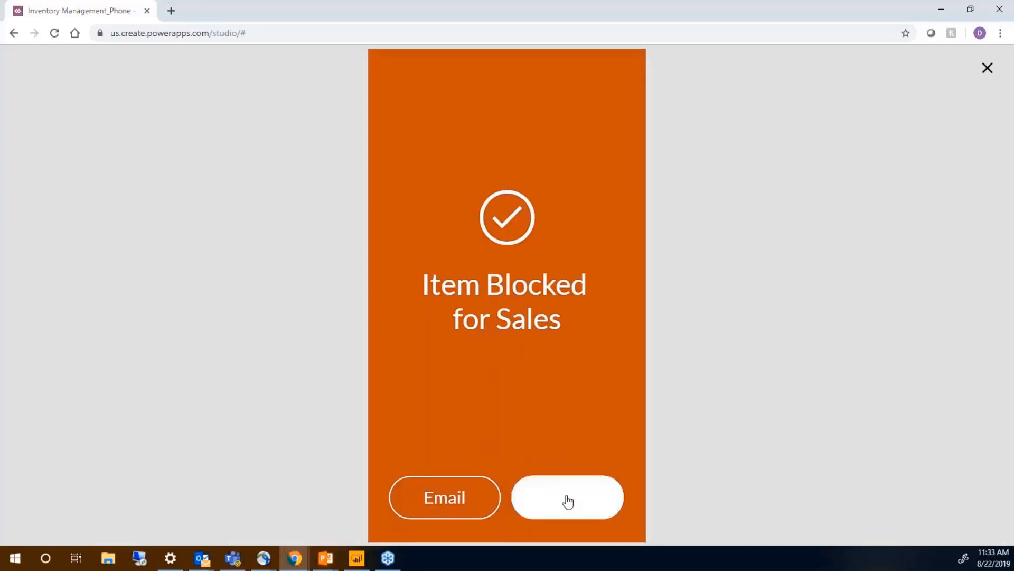
pyautogui.click(567, 497)
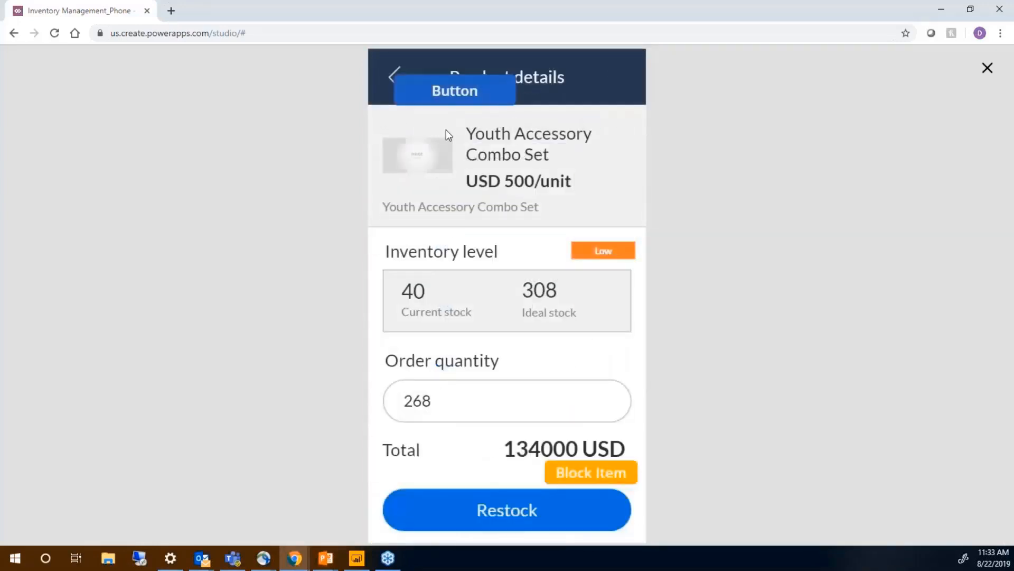
pyautogui.moveTo(398, 69)
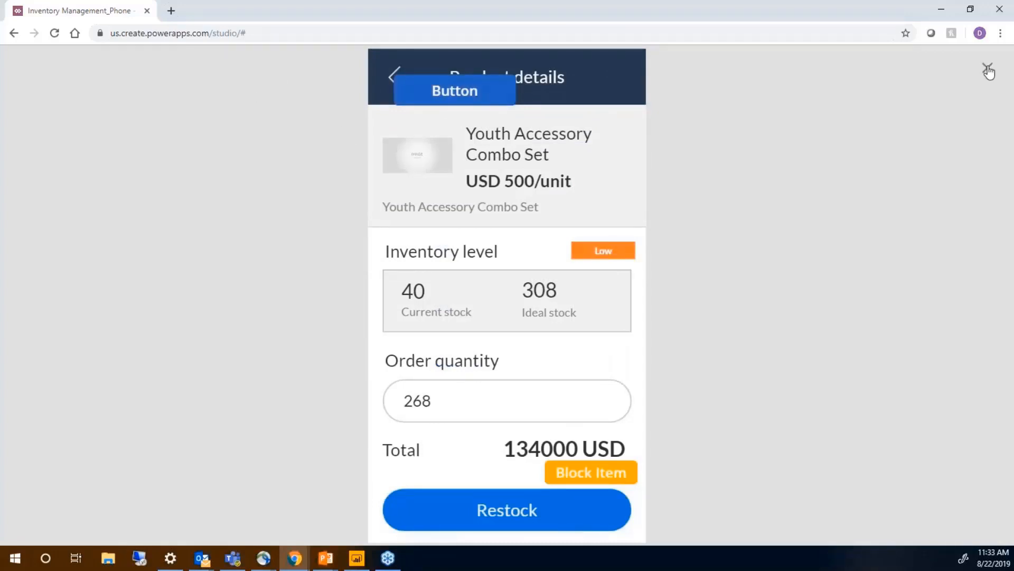
pyautogui.click(989, 72)
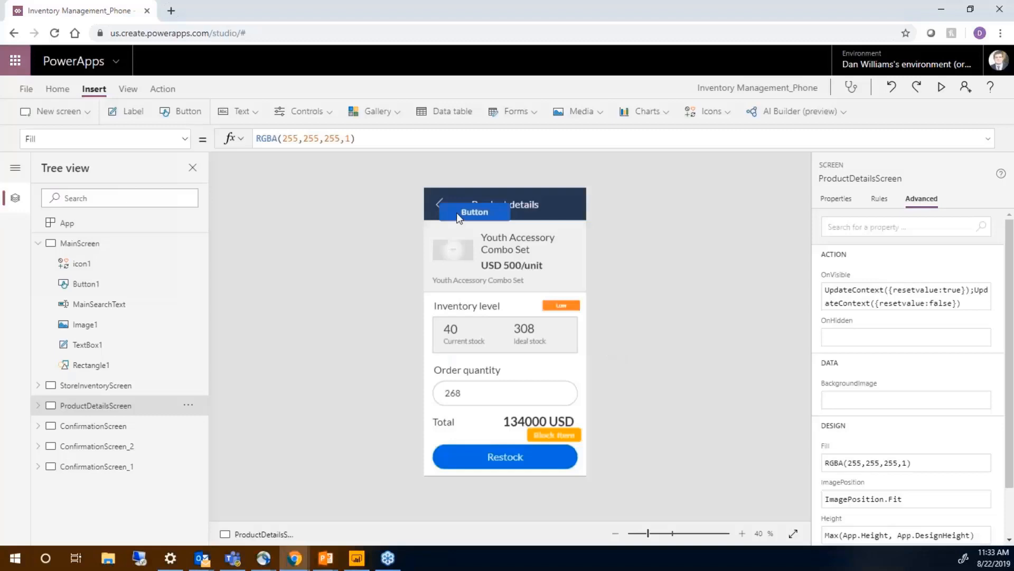
# - Preview again, block Youth Accessory Combo Set, and return Home from 'Item Blocked for Sales'
pyautogui.click(38, 406)
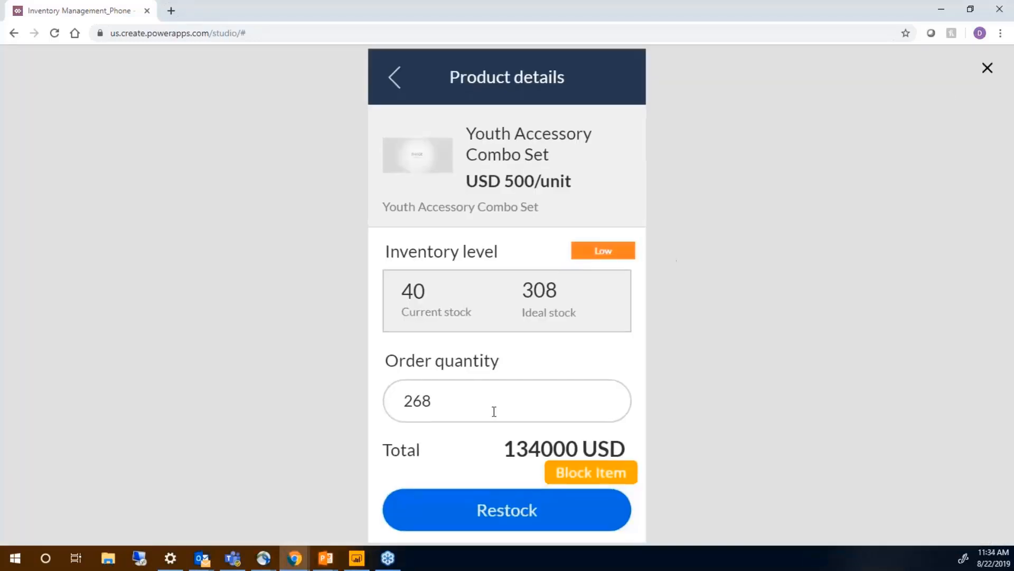
pyautogui.moveTo(585, 478)
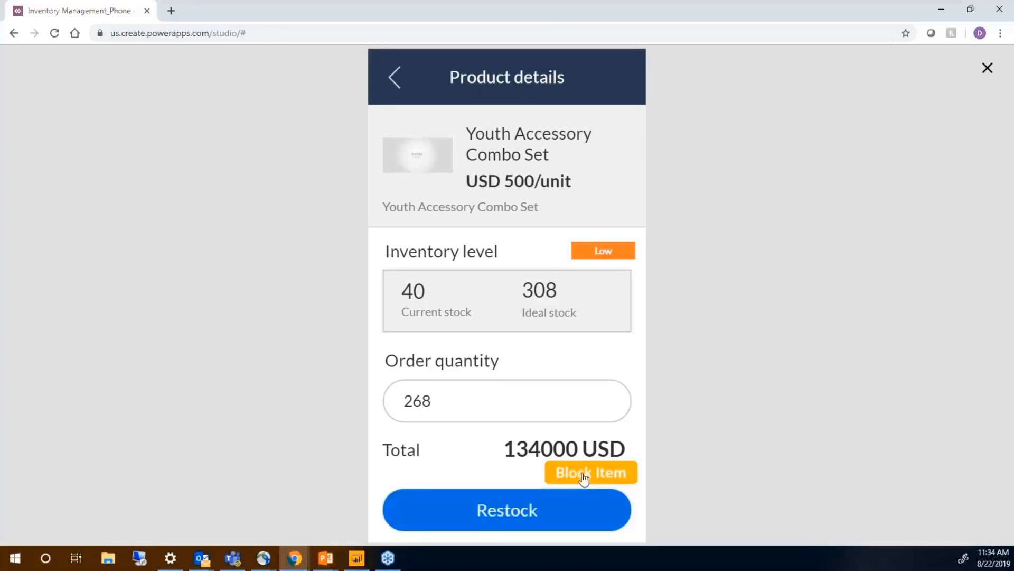
pyautogui.moveTo(608, 482)
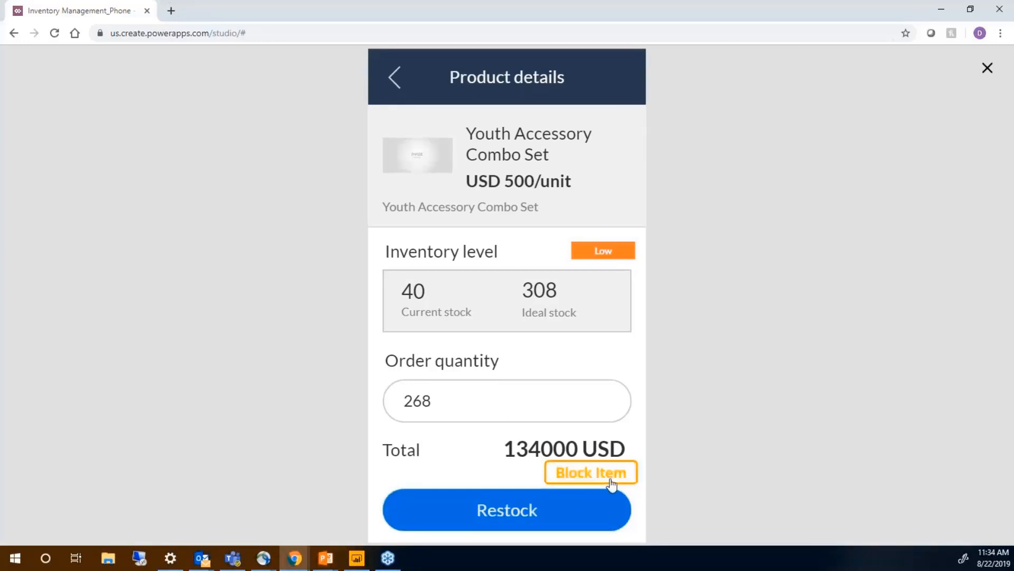
pyautogui.click(589, 472)
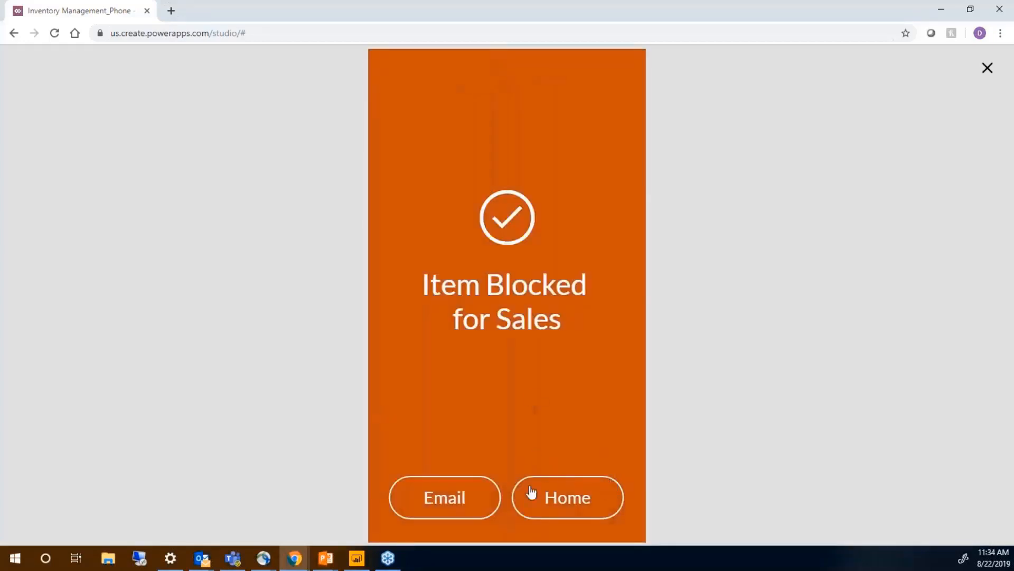
pyautogui.click(567, 497)
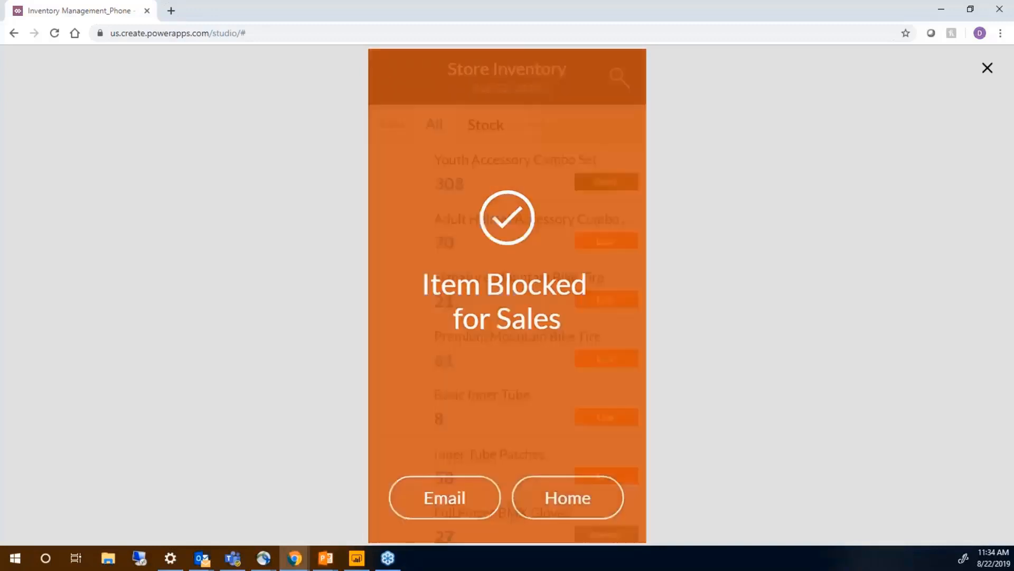
pyautogui.click(565, 497)
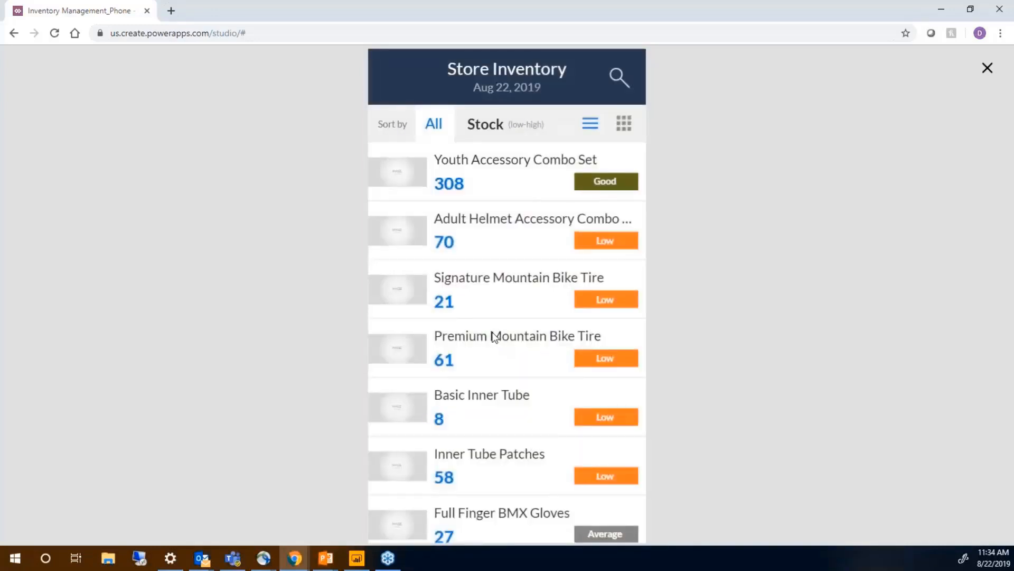
pyautogui.click(517, 335)
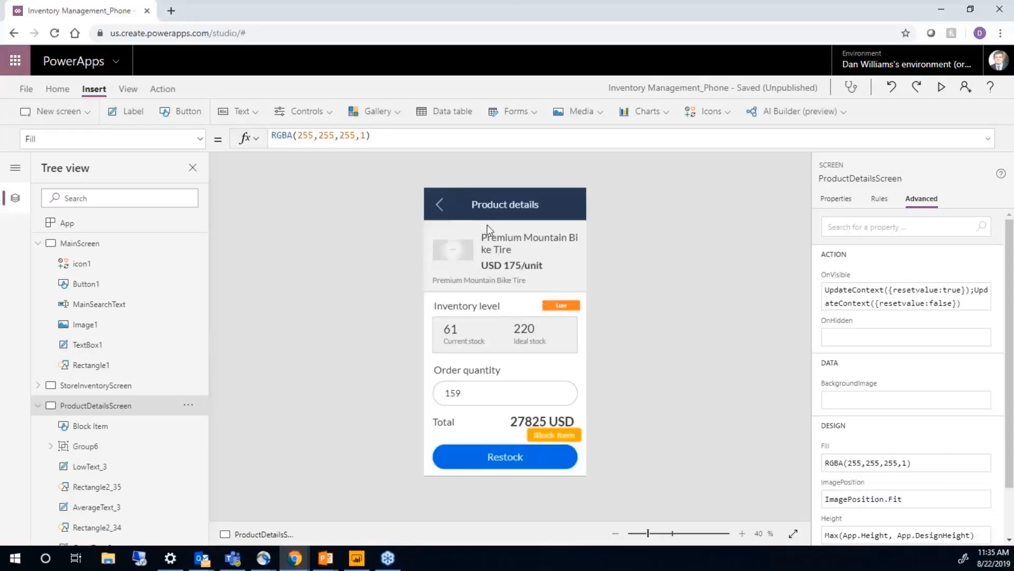
pyautogui.moveTo(366, 285)
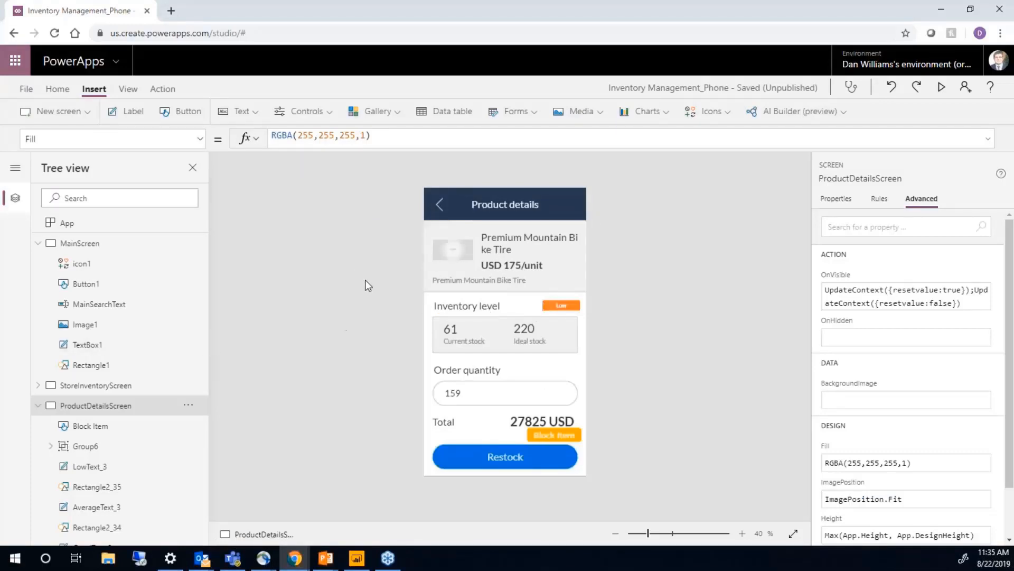
pyautogui.moveTo(365, 126)
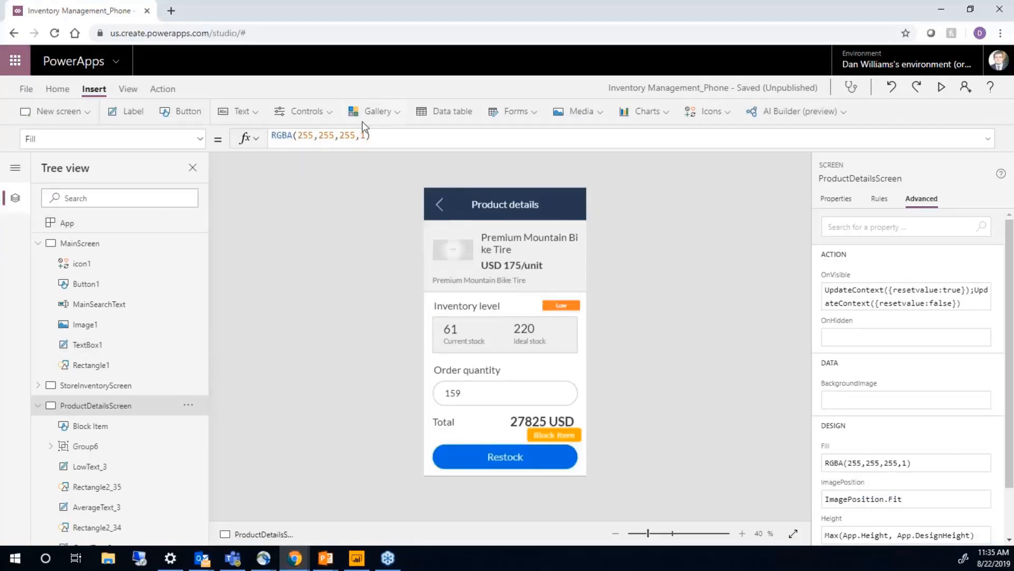
# - Open the Insert tab's Controls list, showing options like Drop down and Slider
pyautogui.click(302, 111)
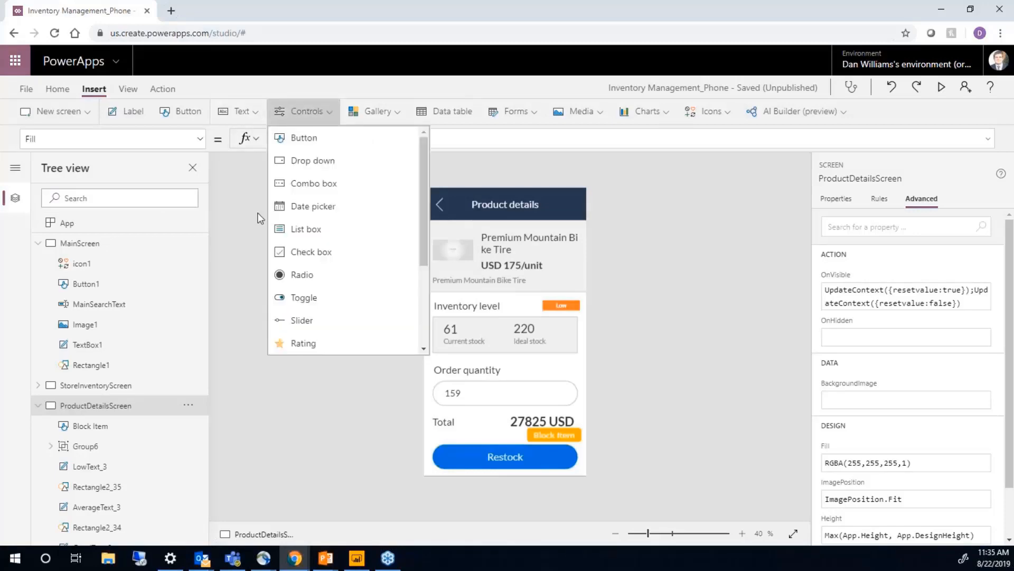